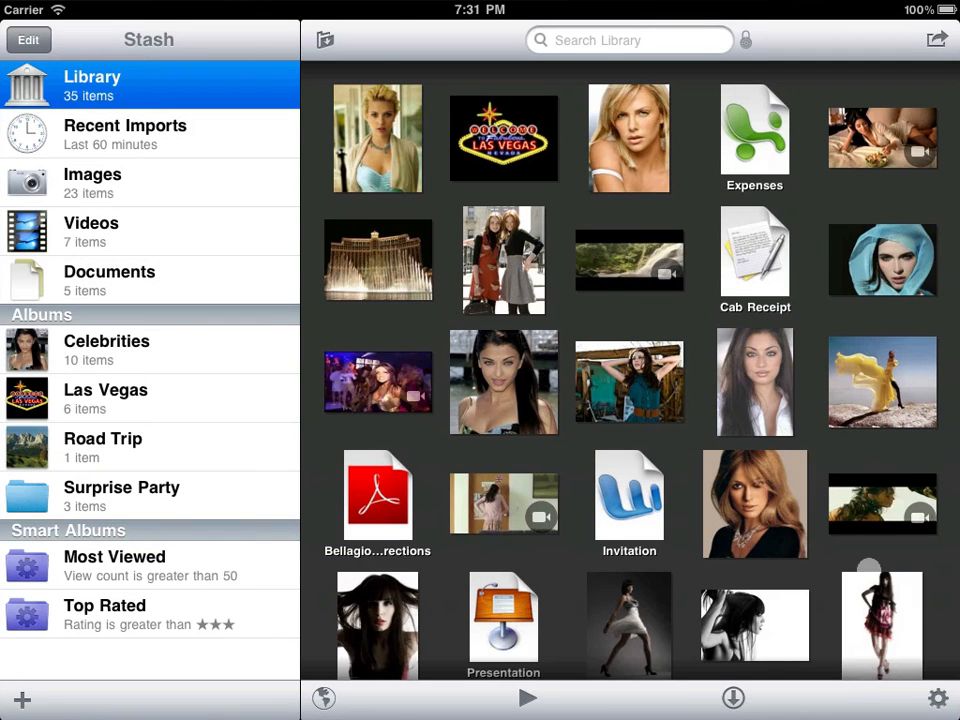
# - Hide titles under images in the display settings and scroll down the library
pyautogui.click(937, 697)
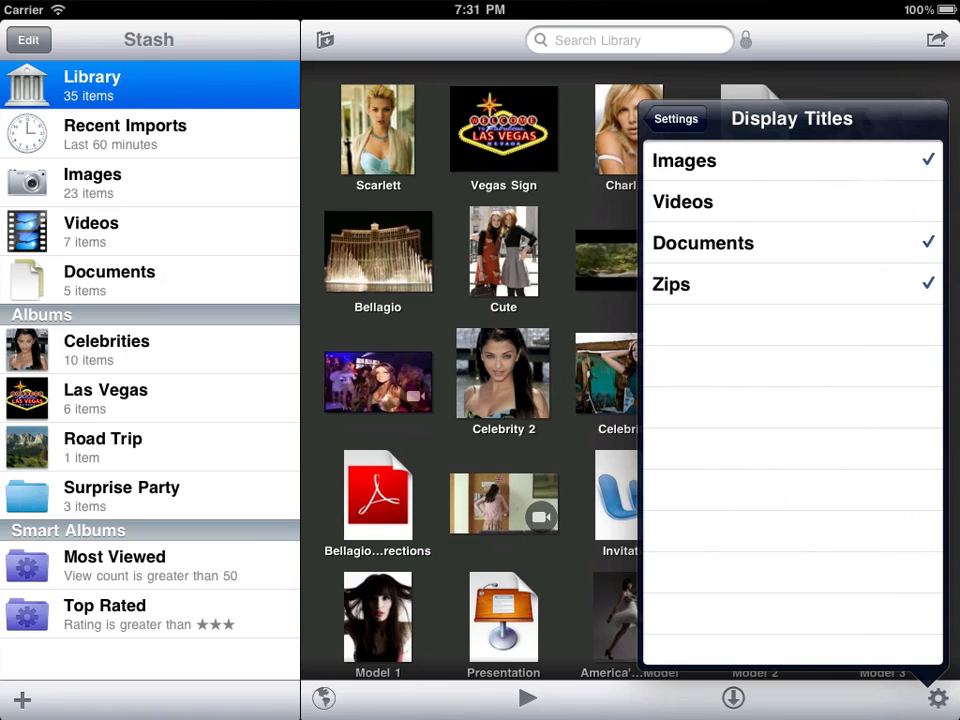
pyautogui.click(684, 160)
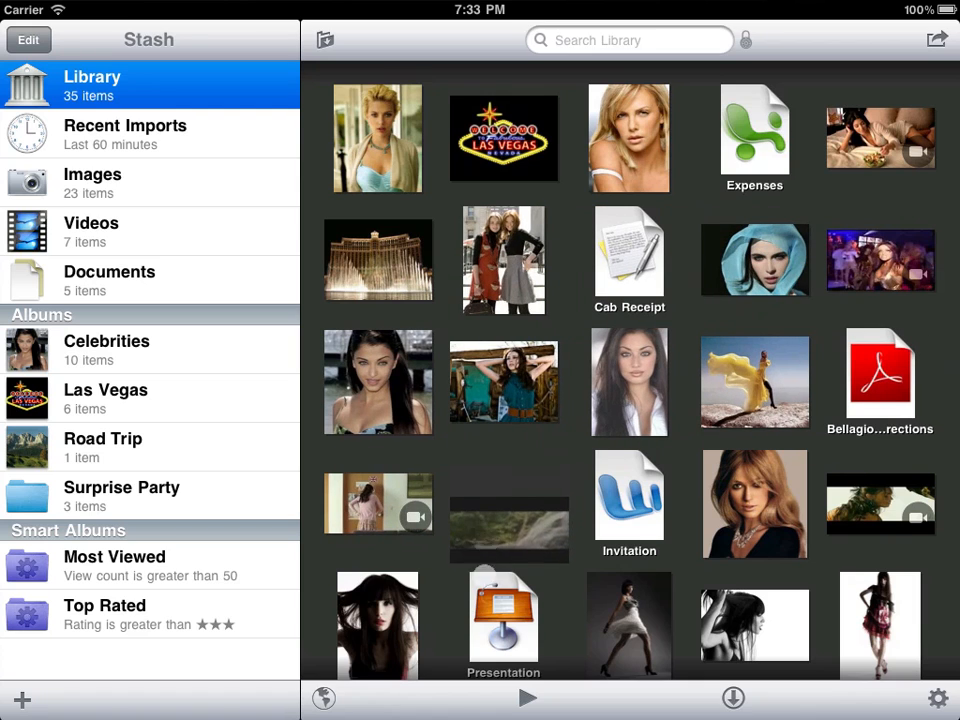
pyautogui.scroll(-3)
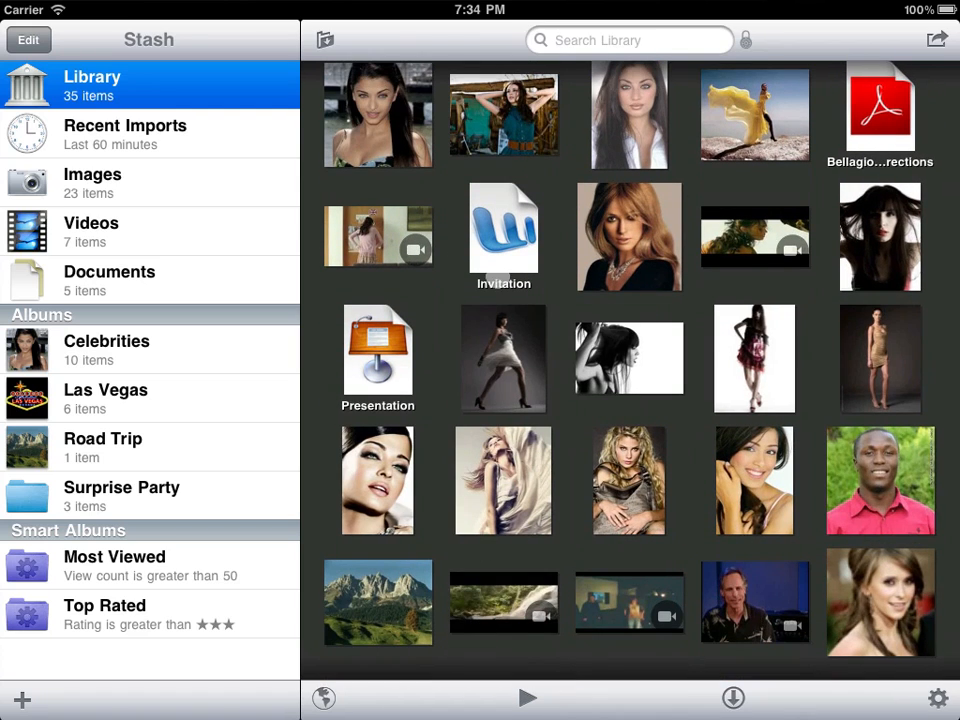
pyautogui.scroll(-3)
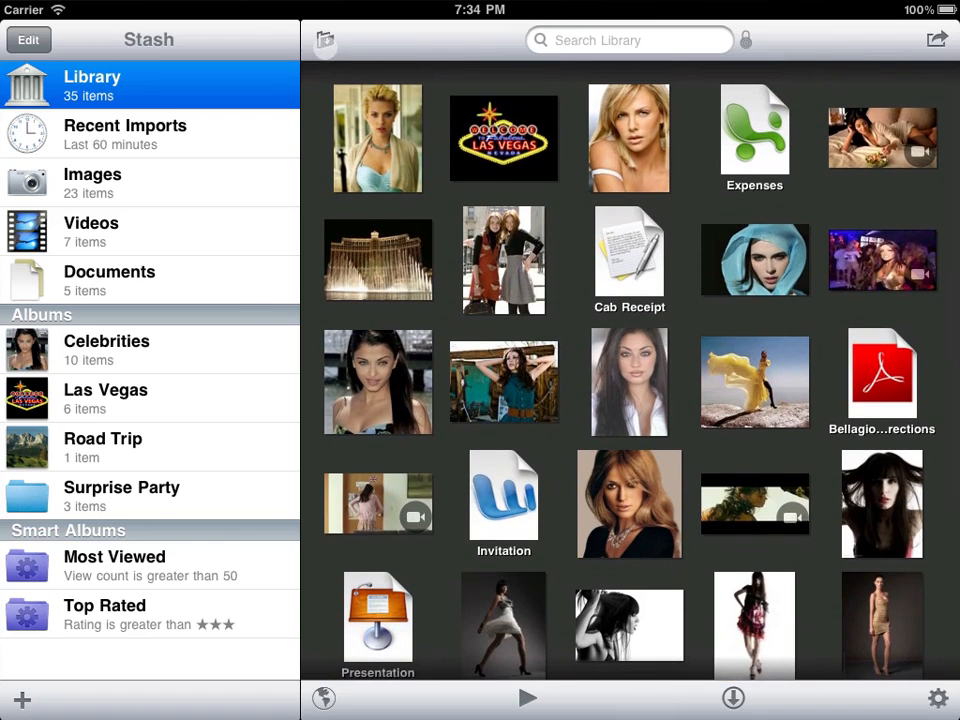
# - Sort the library by title, then switch it back to manual ordering
pyautogui.click(324, 40)
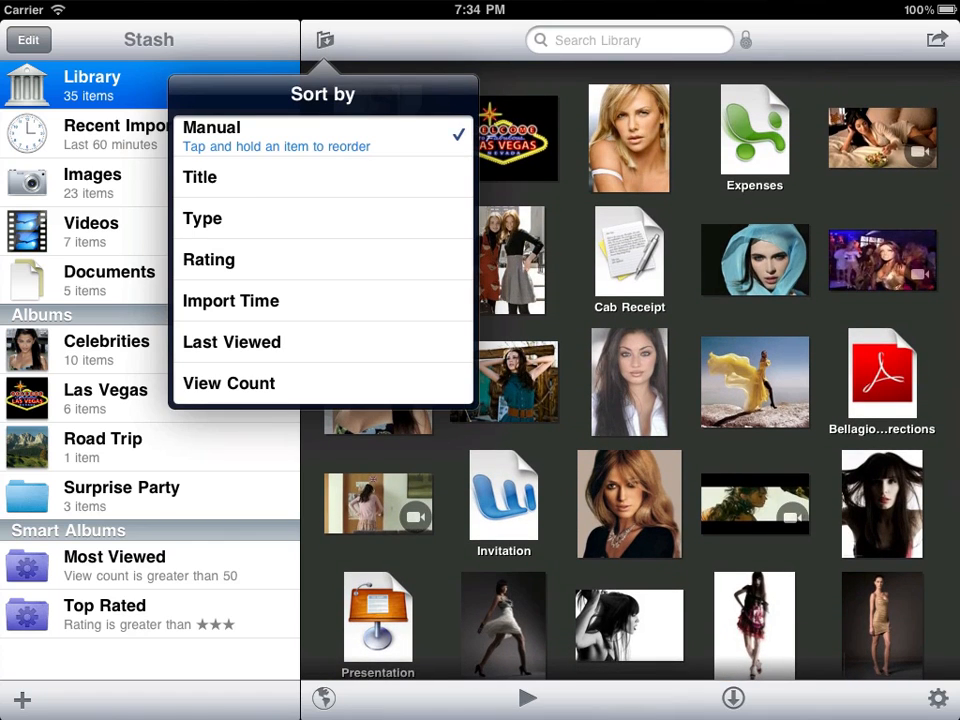
pyautogui.click(199, 168)
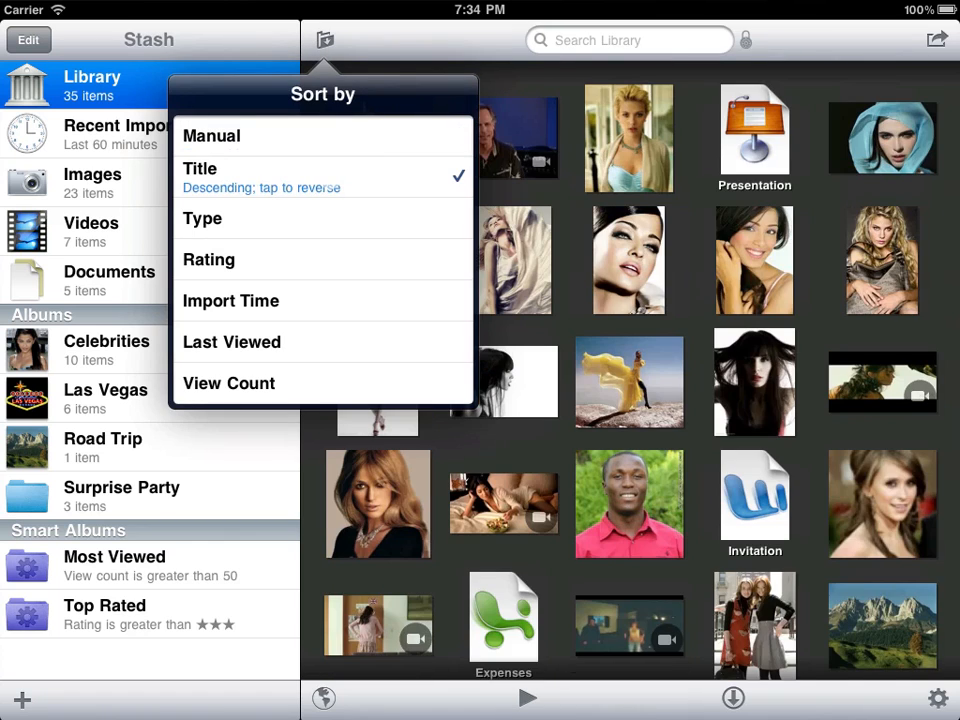
pyautogui.click(211, 135)
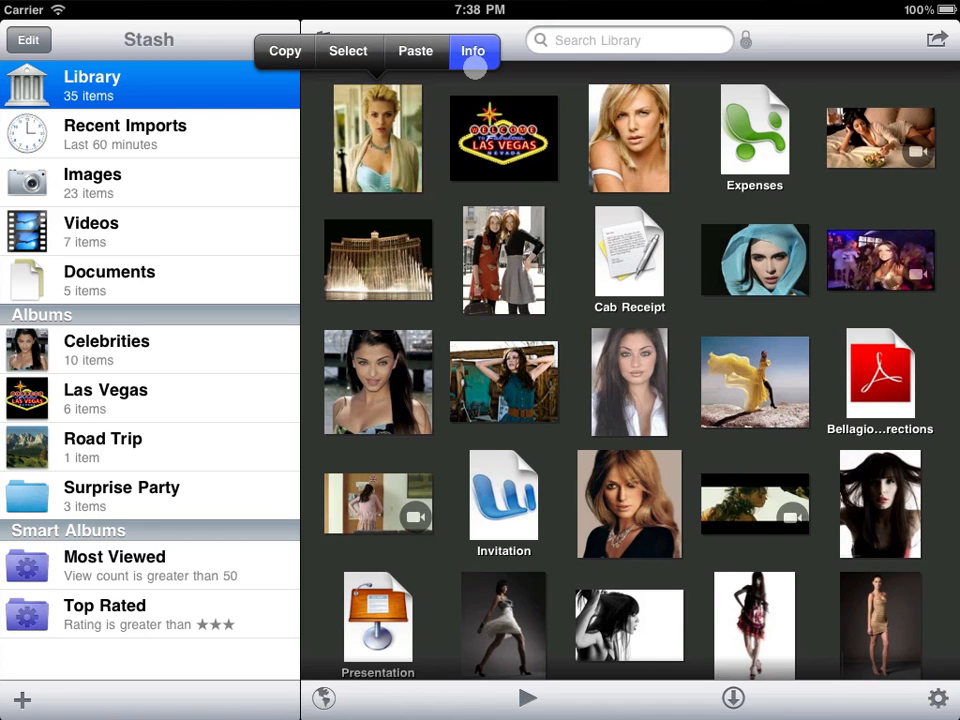
# - Retitle the Scarlett photo 'Scarlett J', rate it five stars, and tag it actress and blonde
pyautogui.click(472, 51)
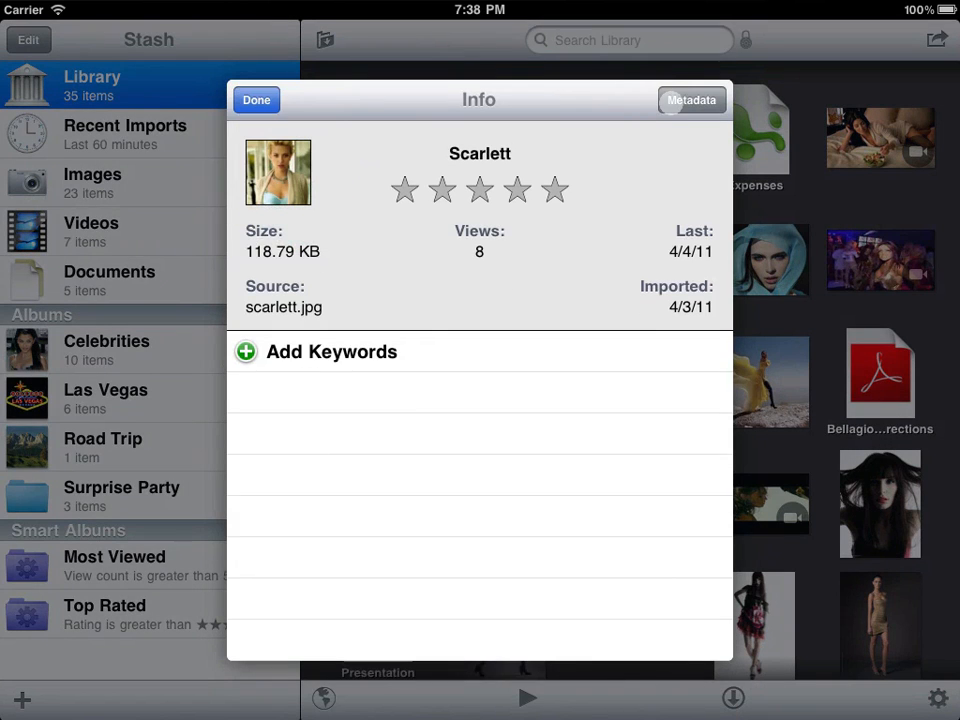
pyautogui.click(691, 100)
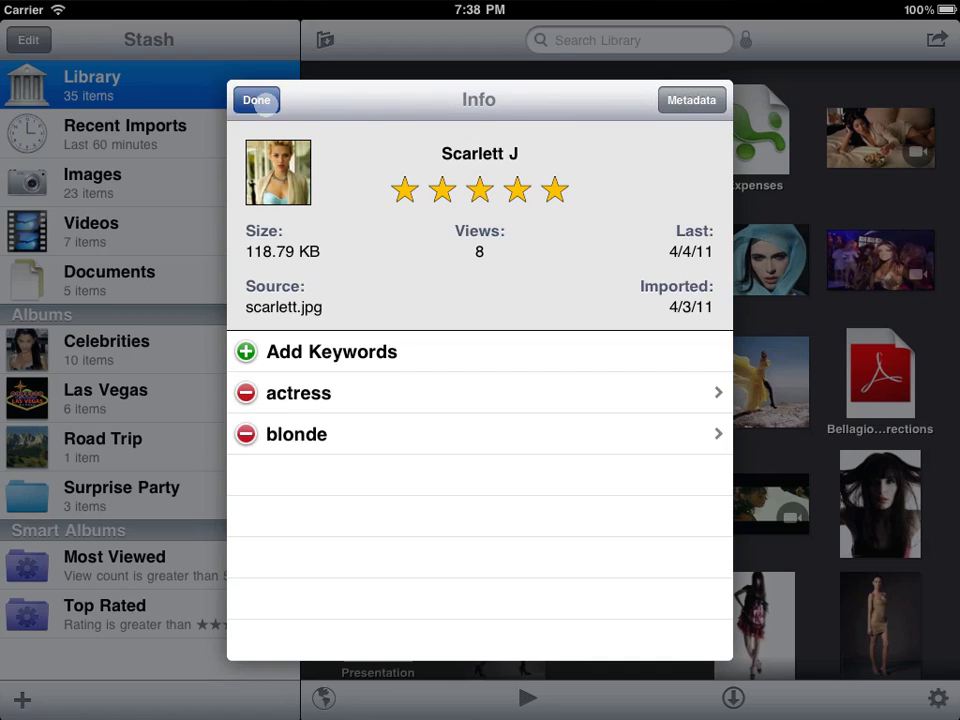
pyautogui.click(256, 99)
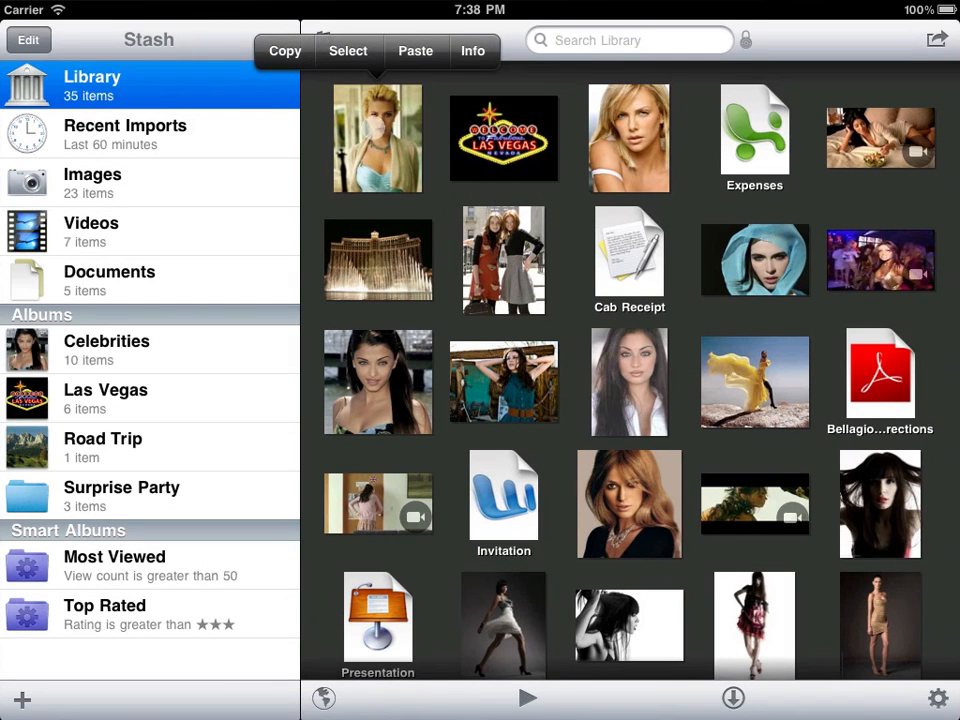
# - Select both blonde portraits and add the celebrity keyword through their shared info
pyautogui.click(377, 138)
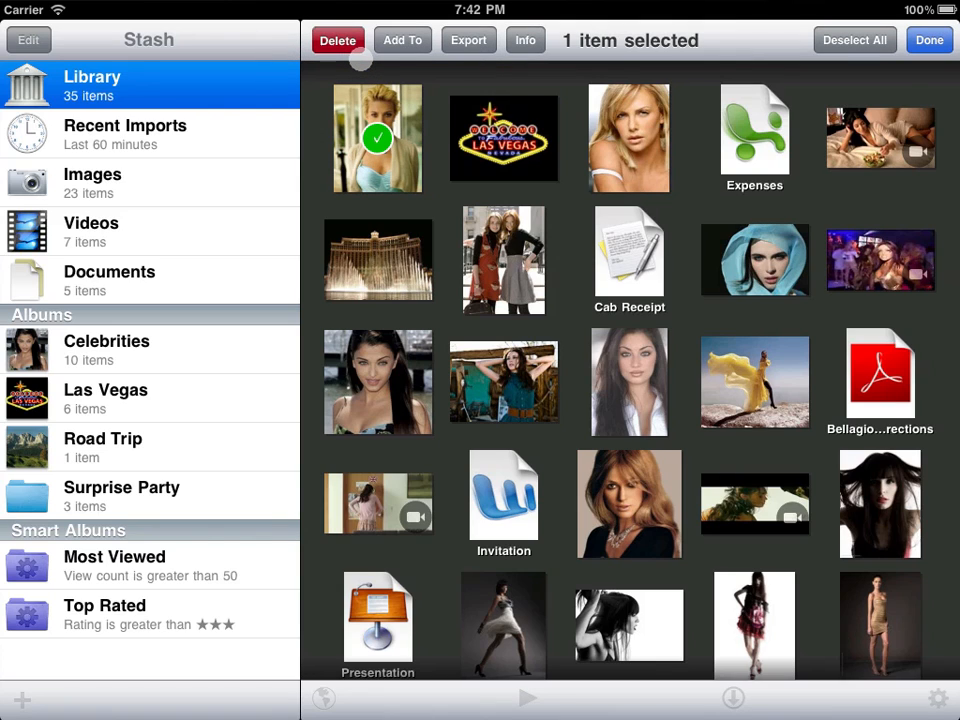
pyautogui.click(928, 40)
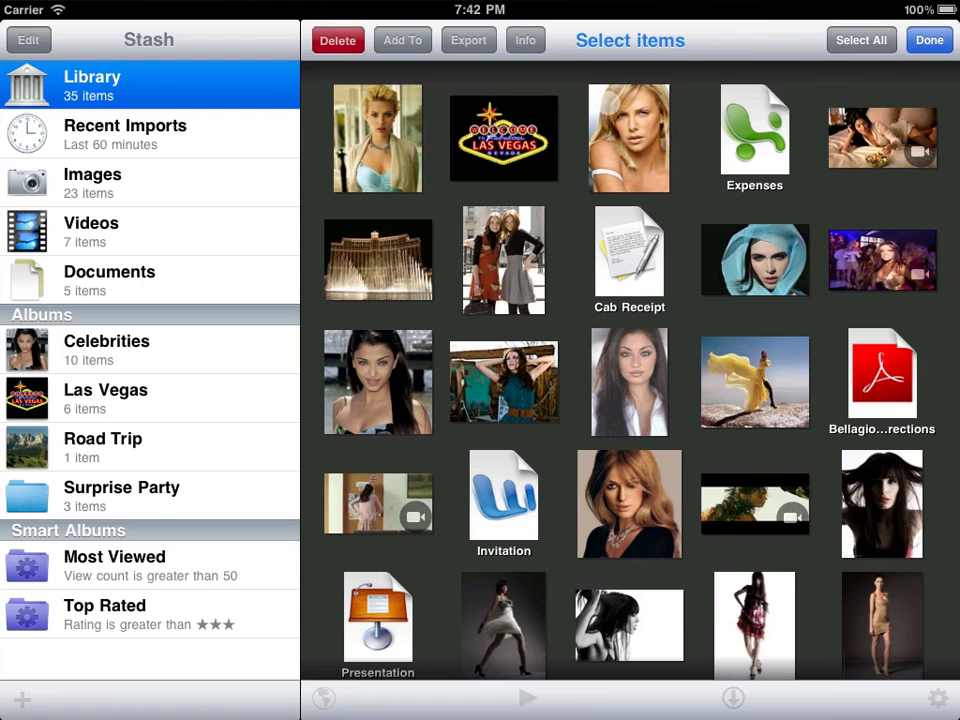
pyautogui.click(629, 138)
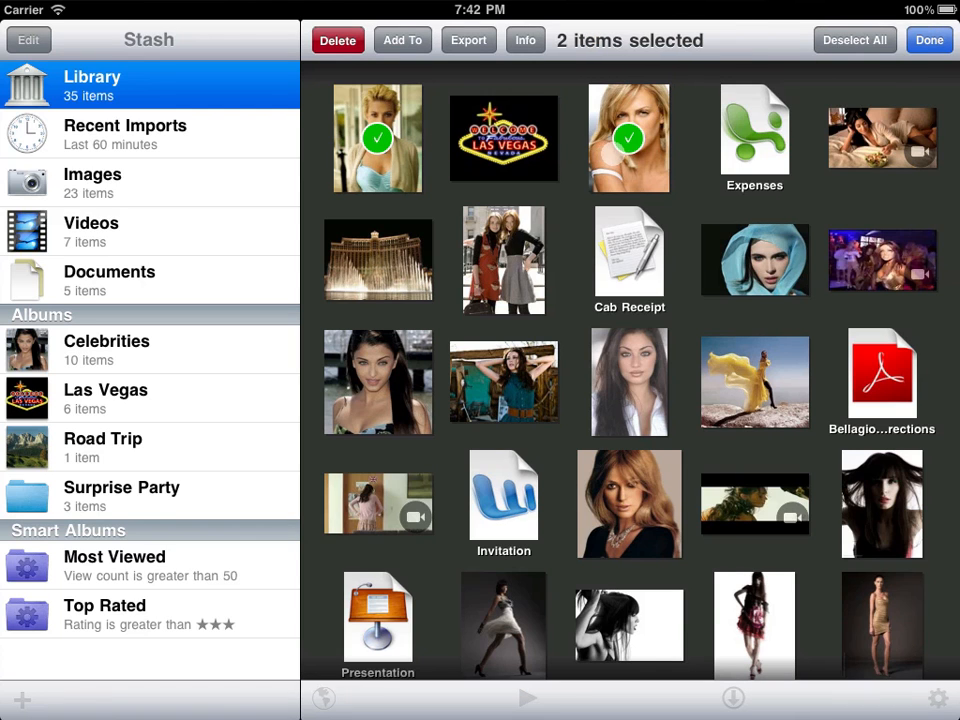
pyautogui.click(525, 40)
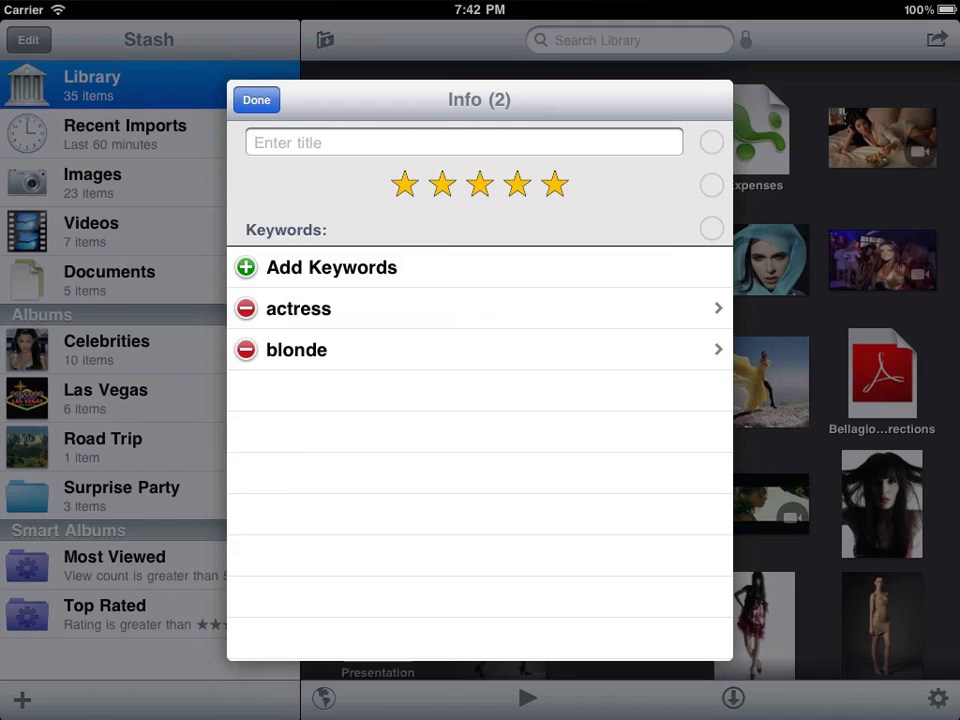
pyautogui.click(331, 267)
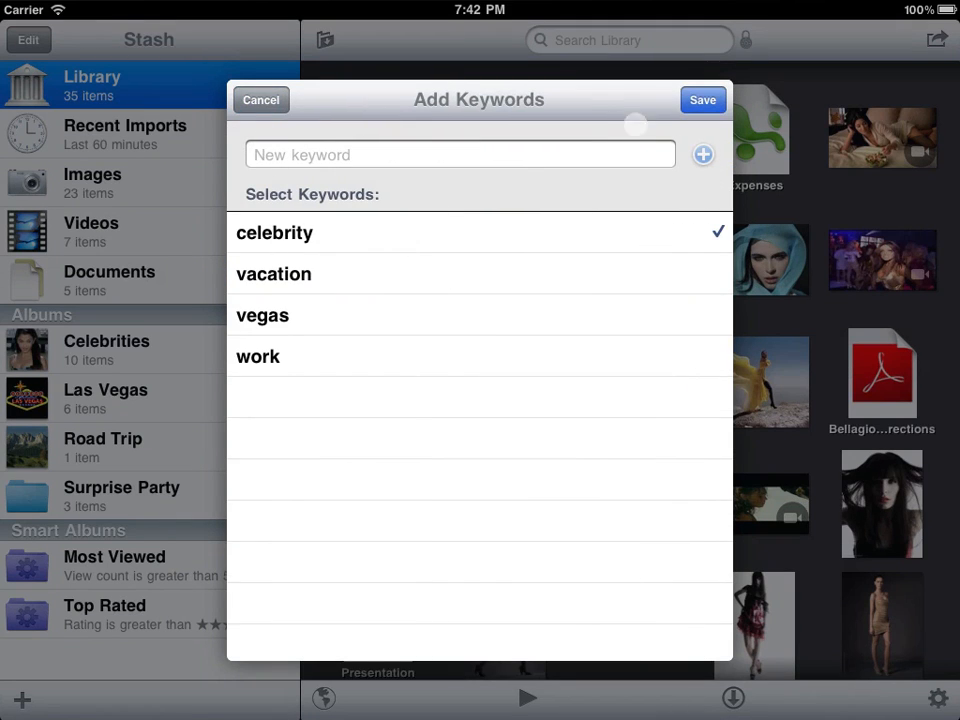
pyautogui.click(702, 100)
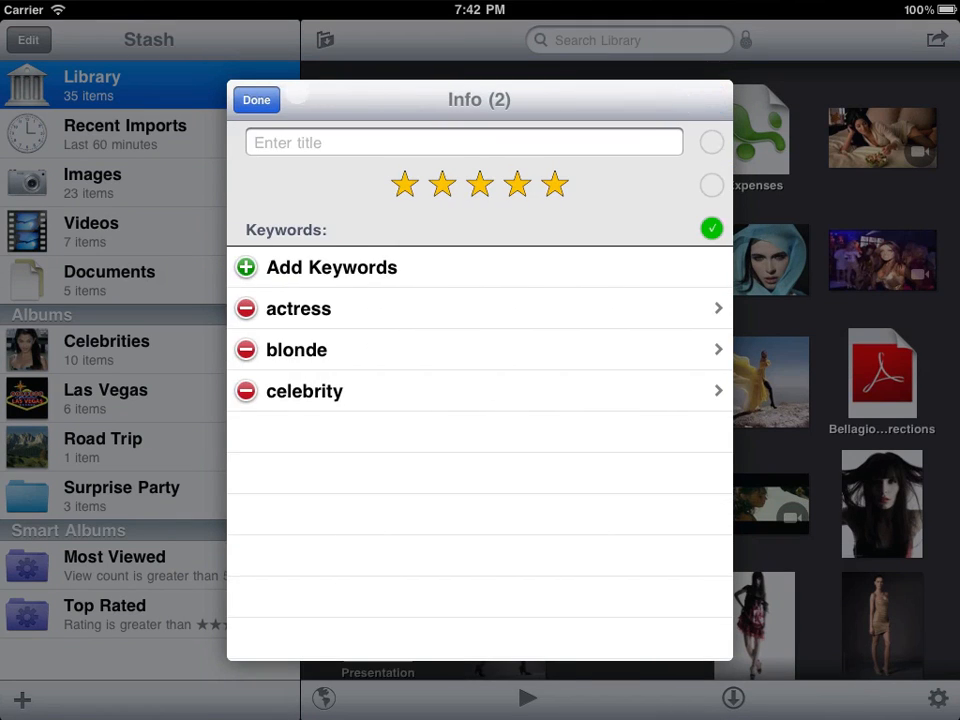
pyautogui.click(256, 100)
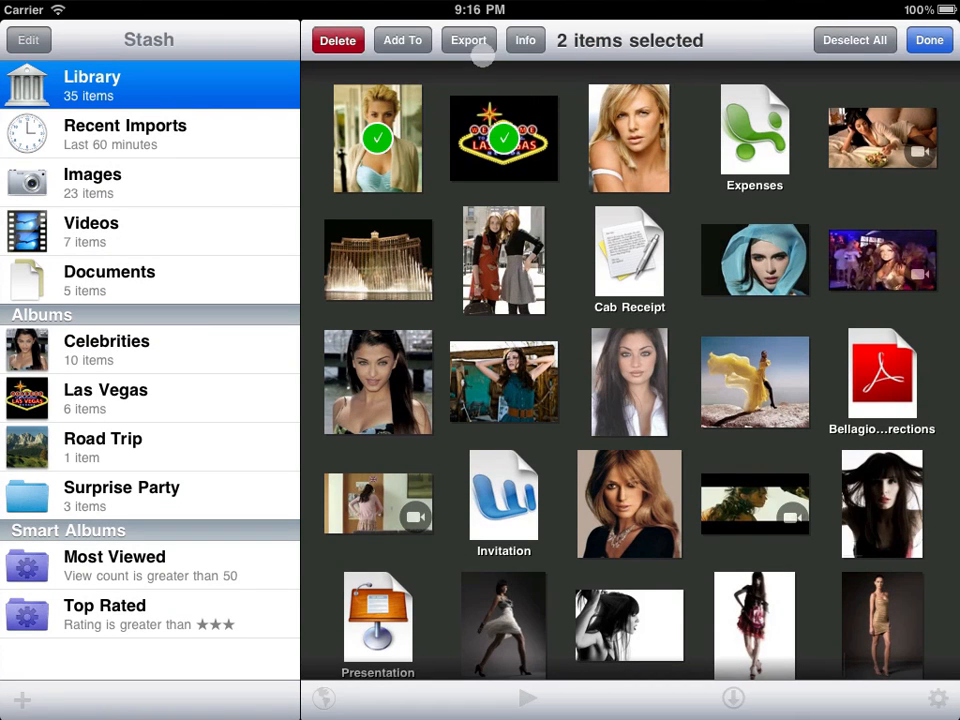
# - Export the Scarlett portrait and Las Vegas sign images, then begin selecting portrait photos
pyautogui.click(468, 40)
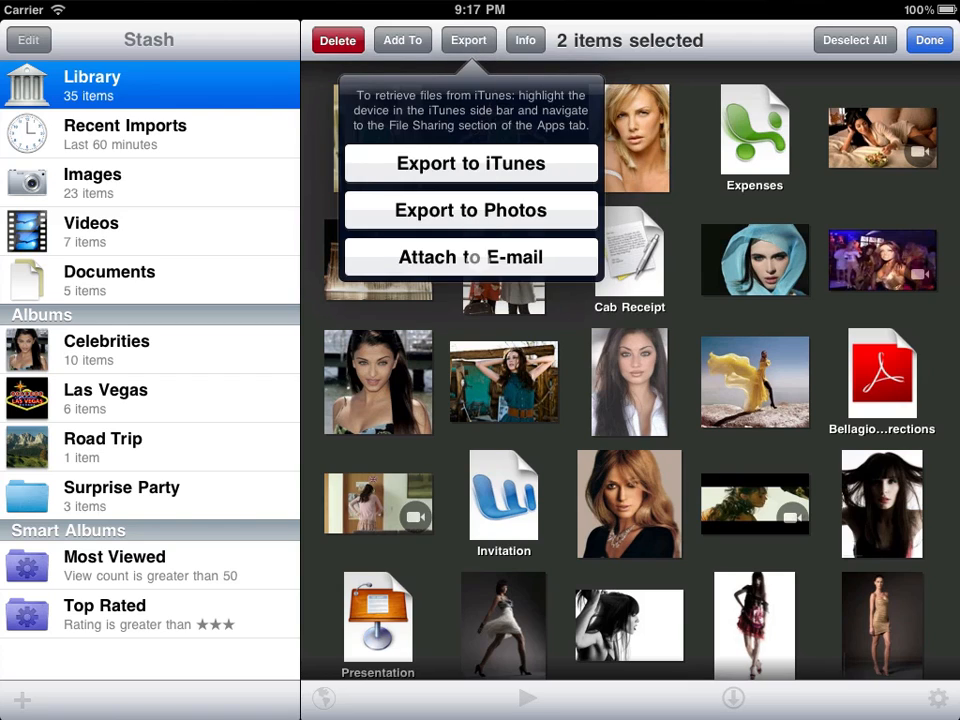
pyautogui.click(470, 257)
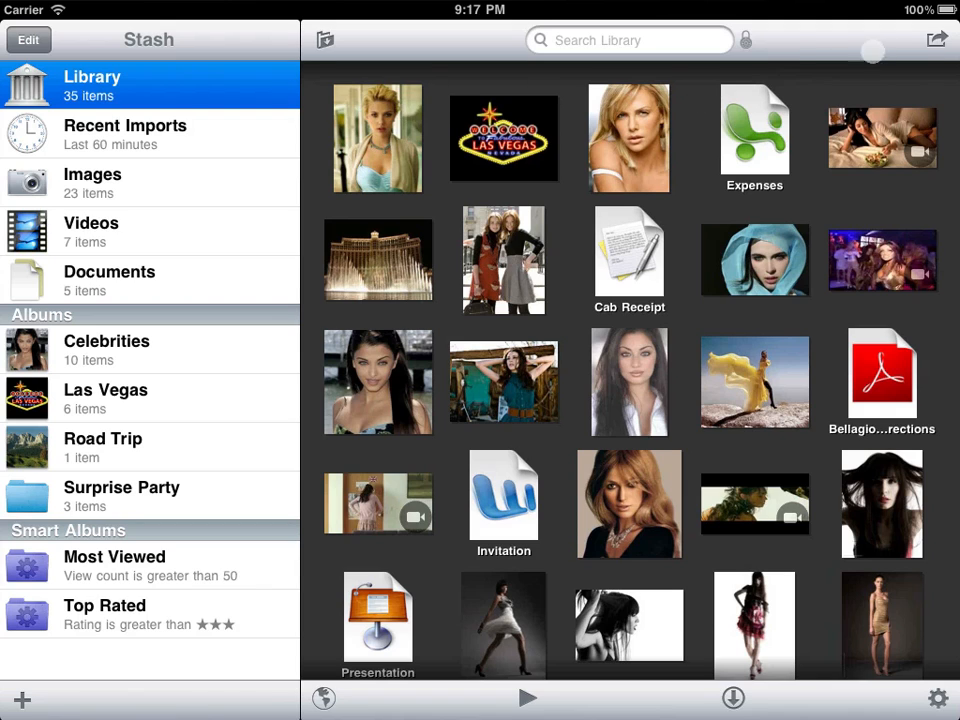
pyautogui.click(503, 625)
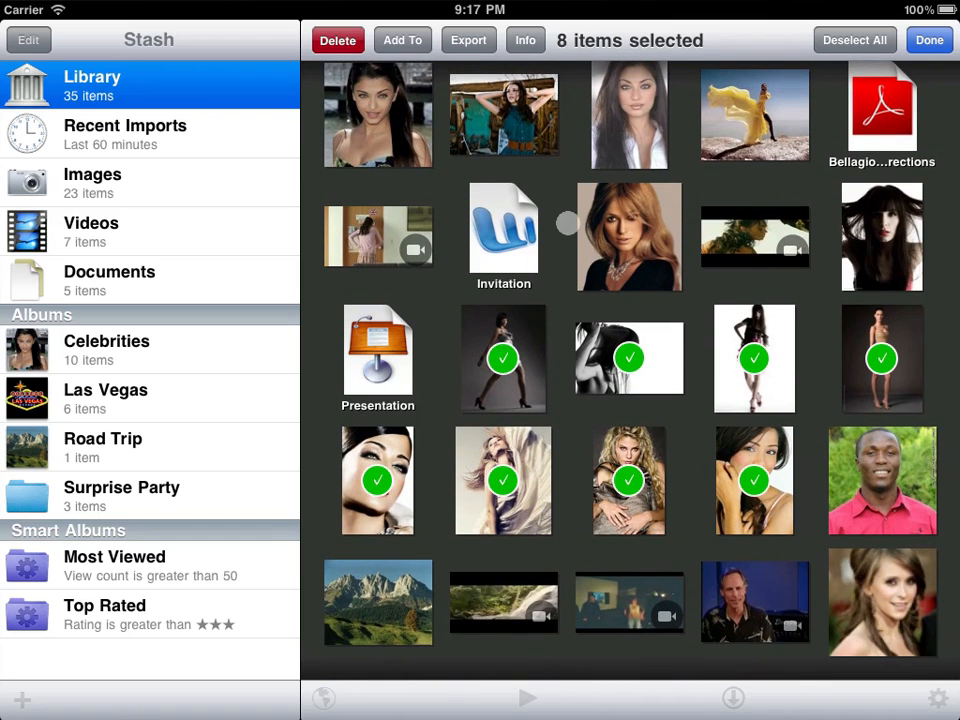
# - Add the eight selected photos to a new 'Models' album with a cover image
pyautogui.click(337, 40)
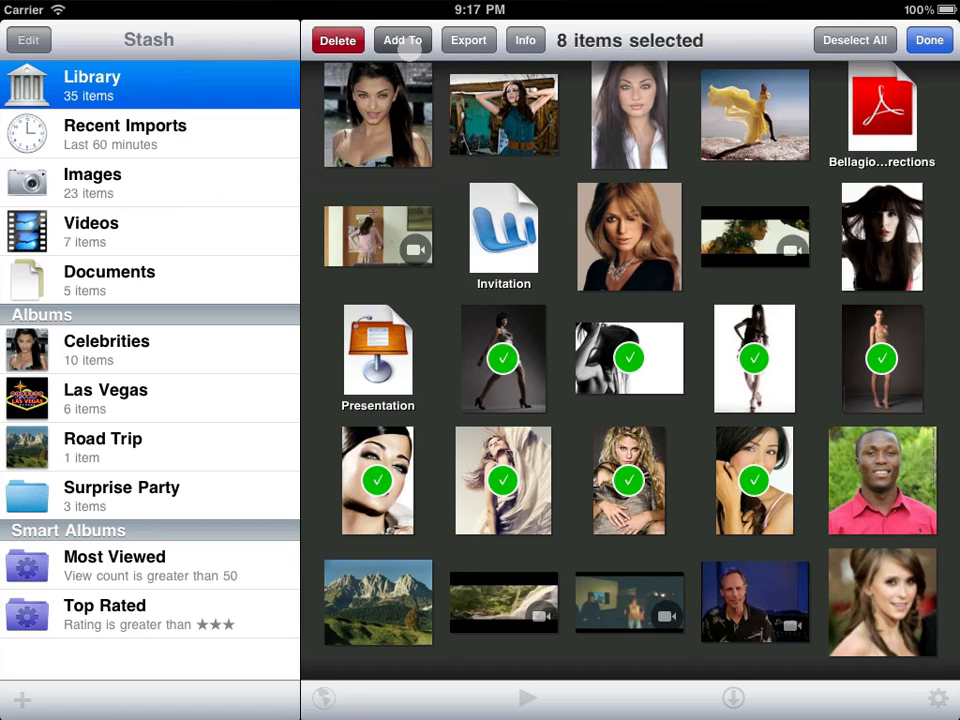
pyautogui.click(402, 40)
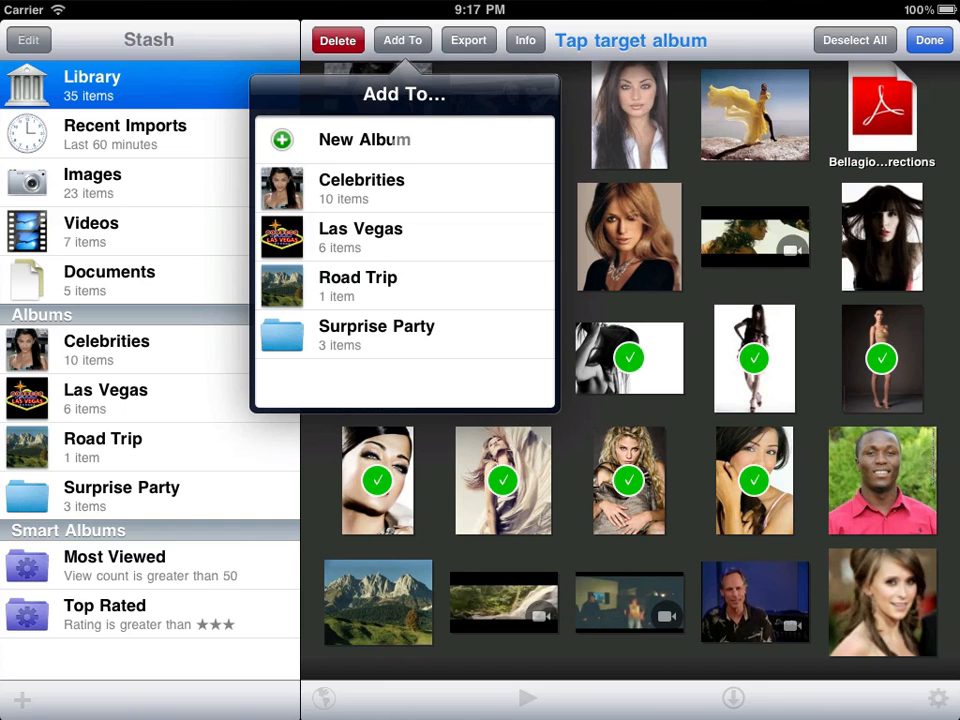
pyautogui.click(364, 139)
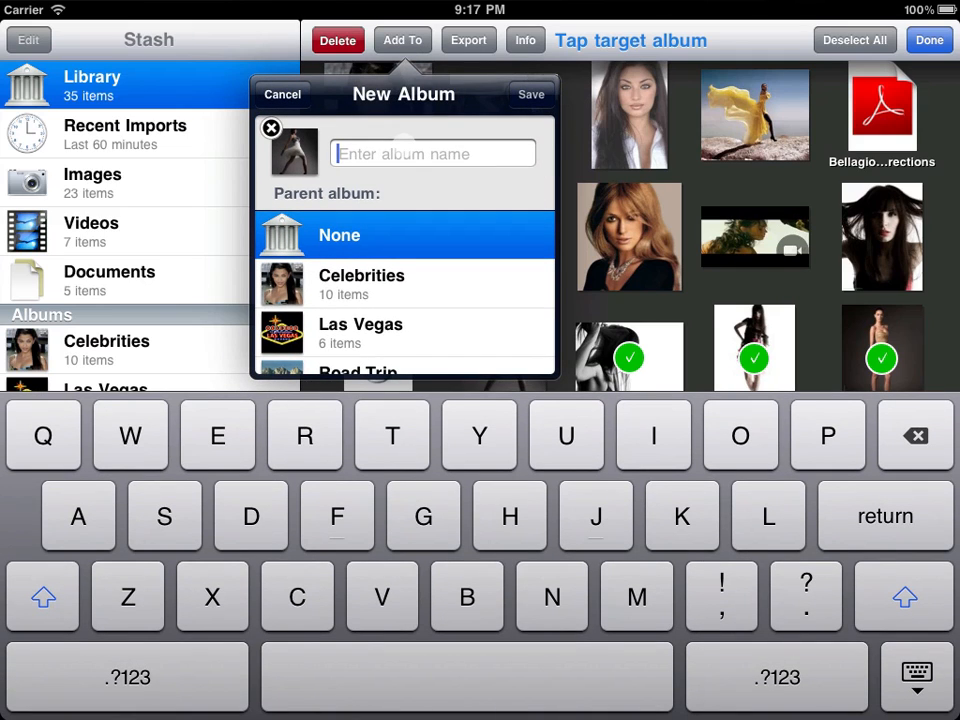
pyautogui.write('Models')
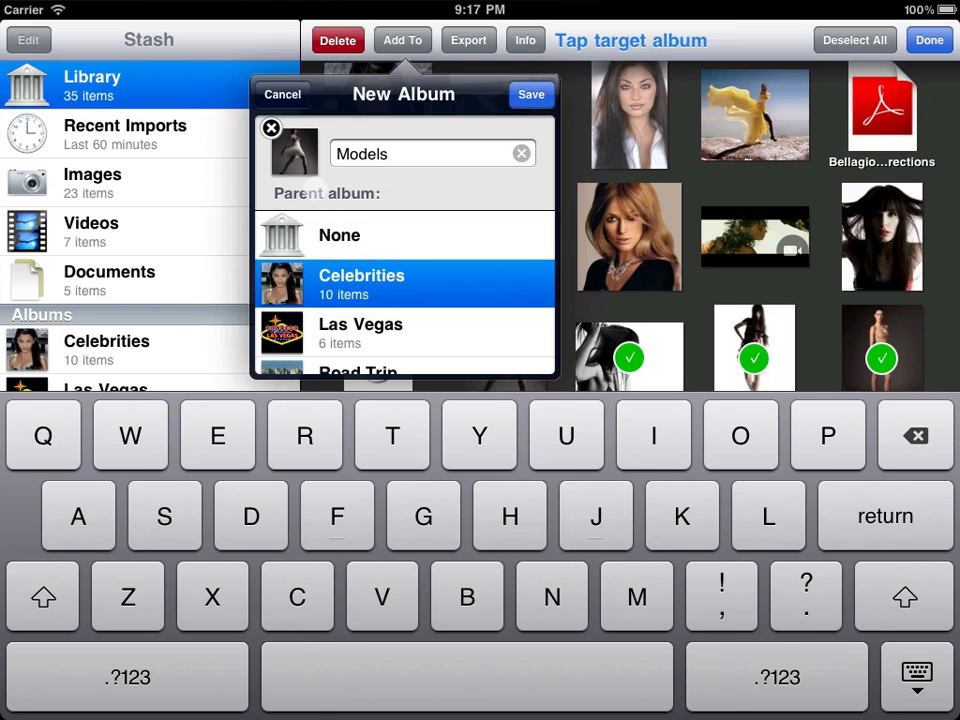
pyautogui.click(271, 128)
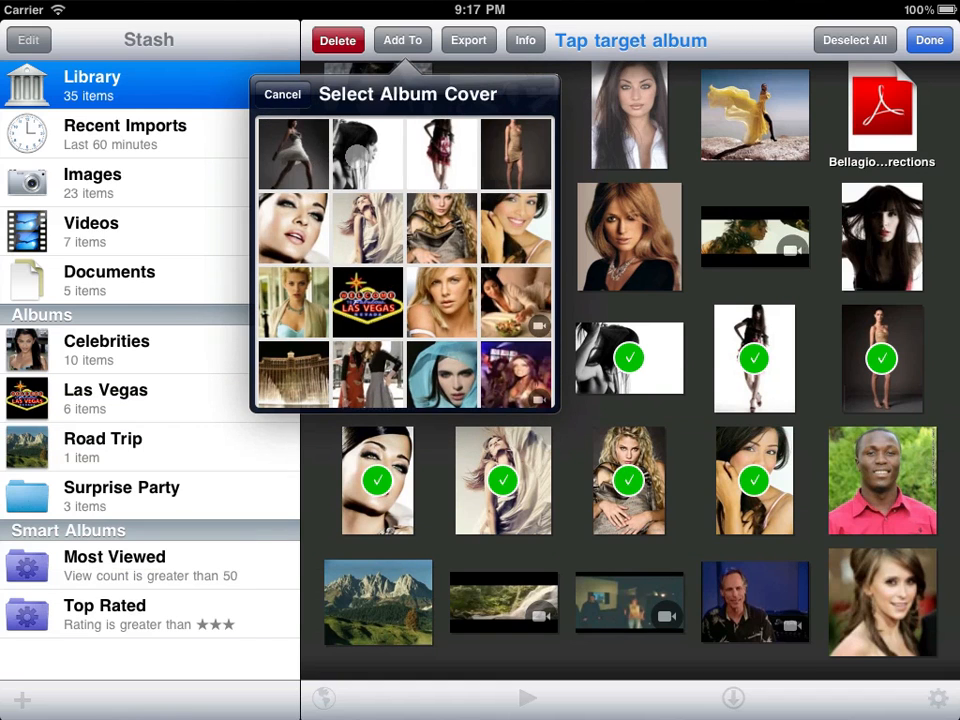
pyautogui.write('Models')
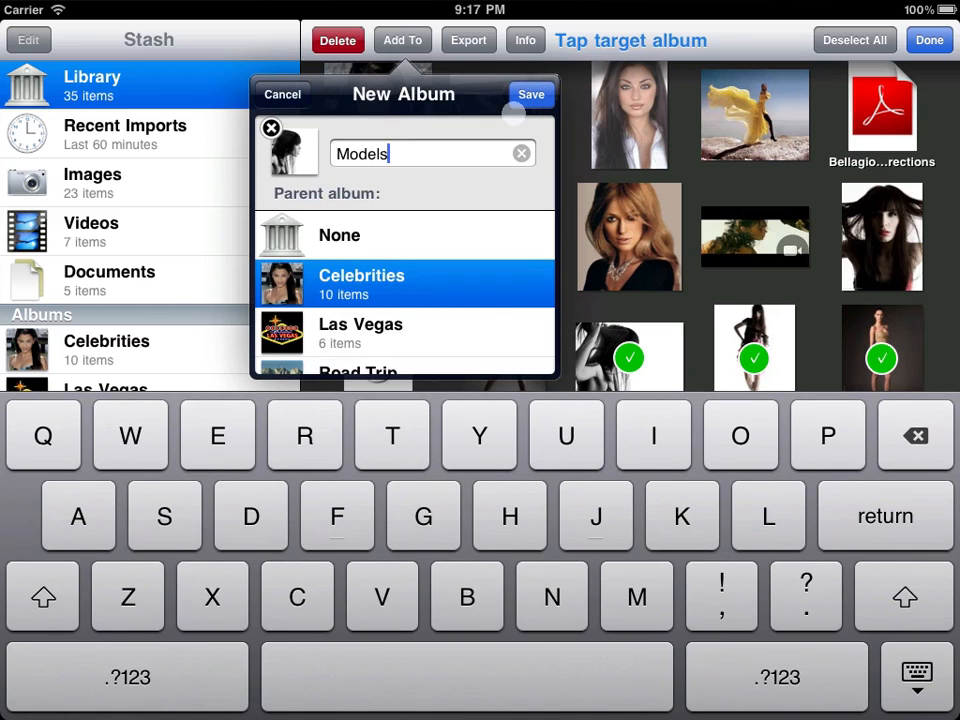
pyautogui.click(531, 94)
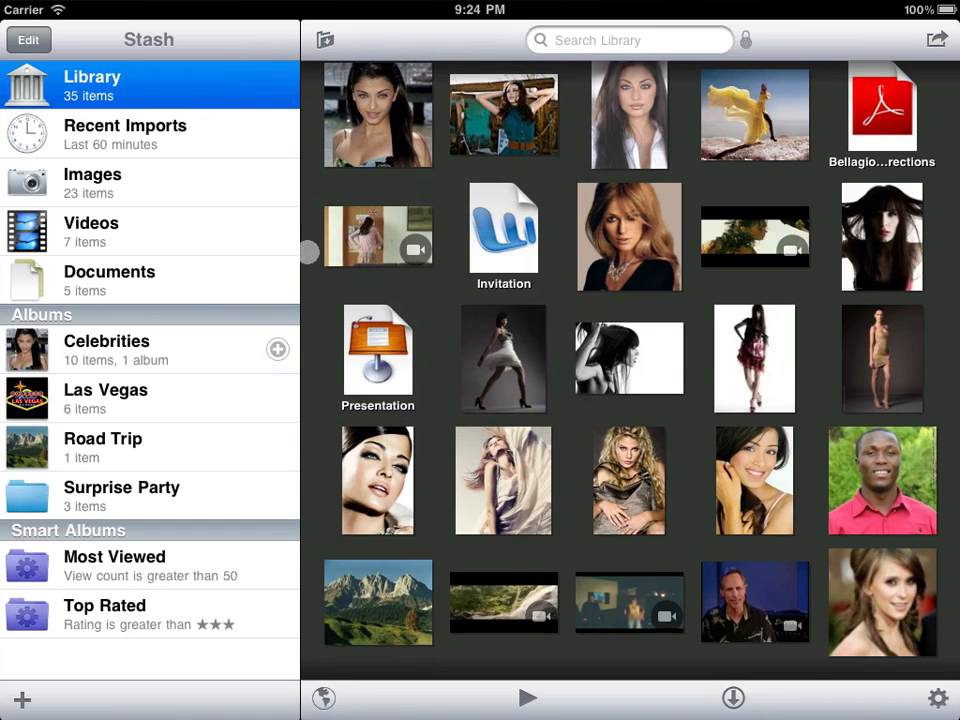
# - Open the Las Vegas album and open, then close, the library settings
pyautogui.click(106, 341)
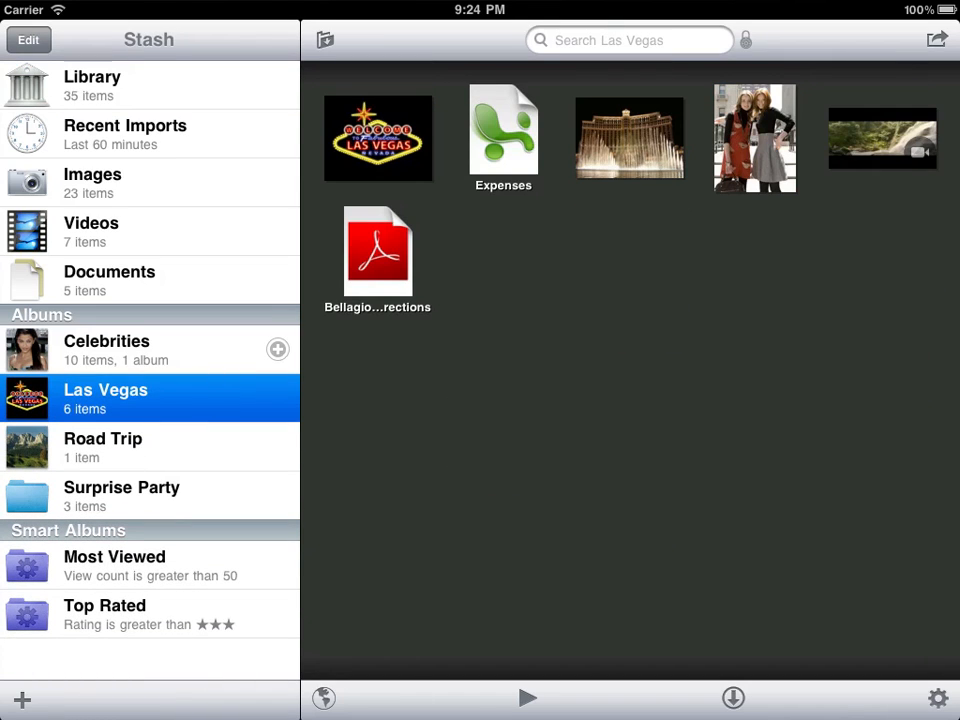
pyautogui.click(106, 349)
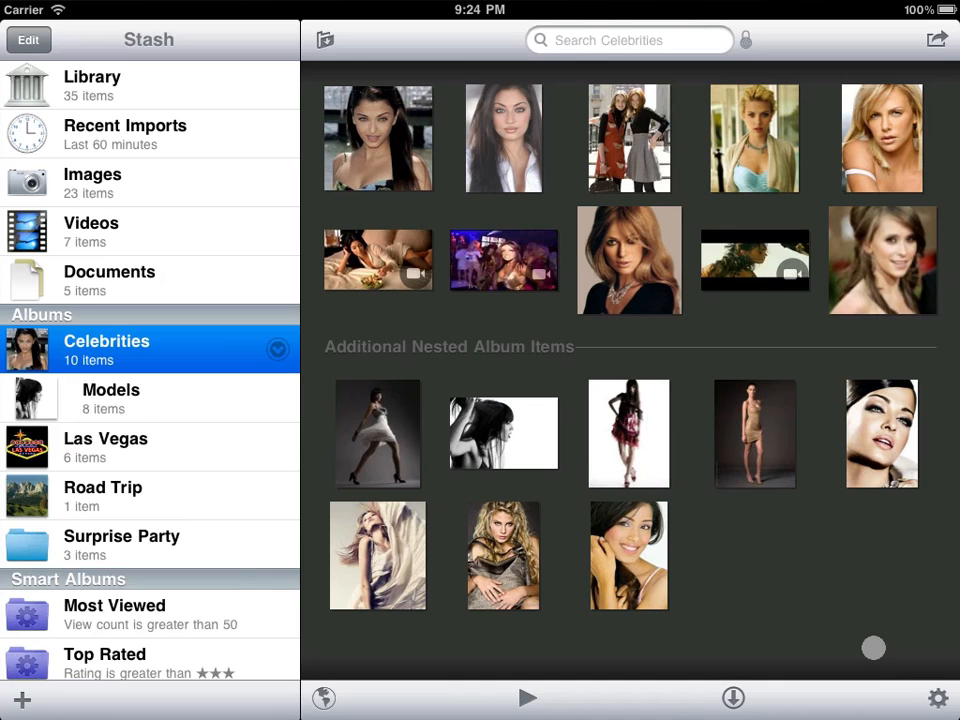
pyautogui.click(936, 697)
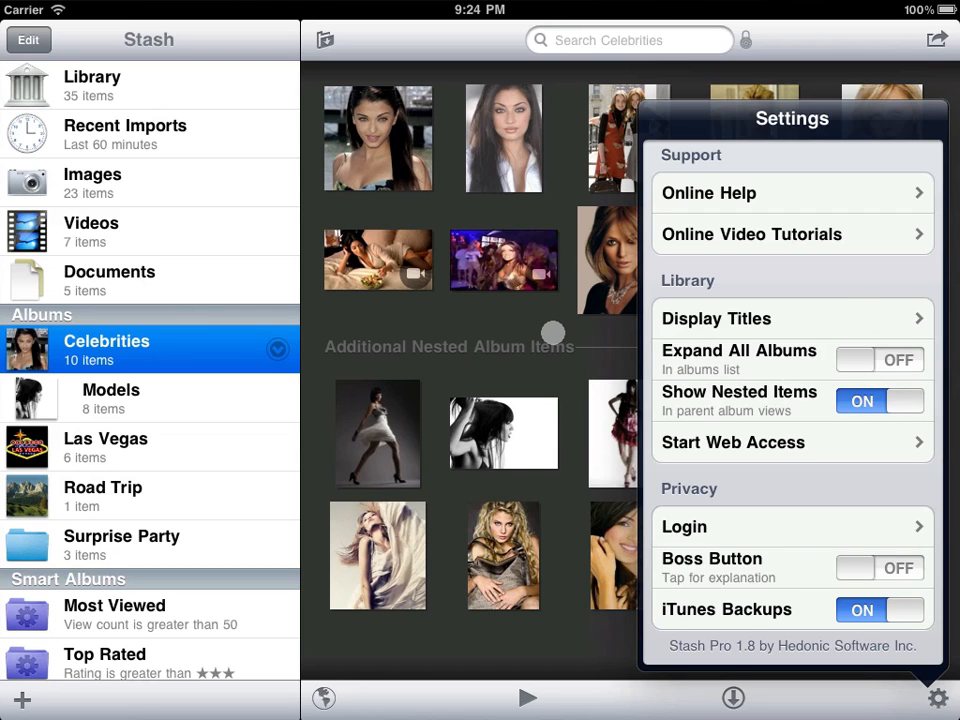
pyautogui.click(937, 697)
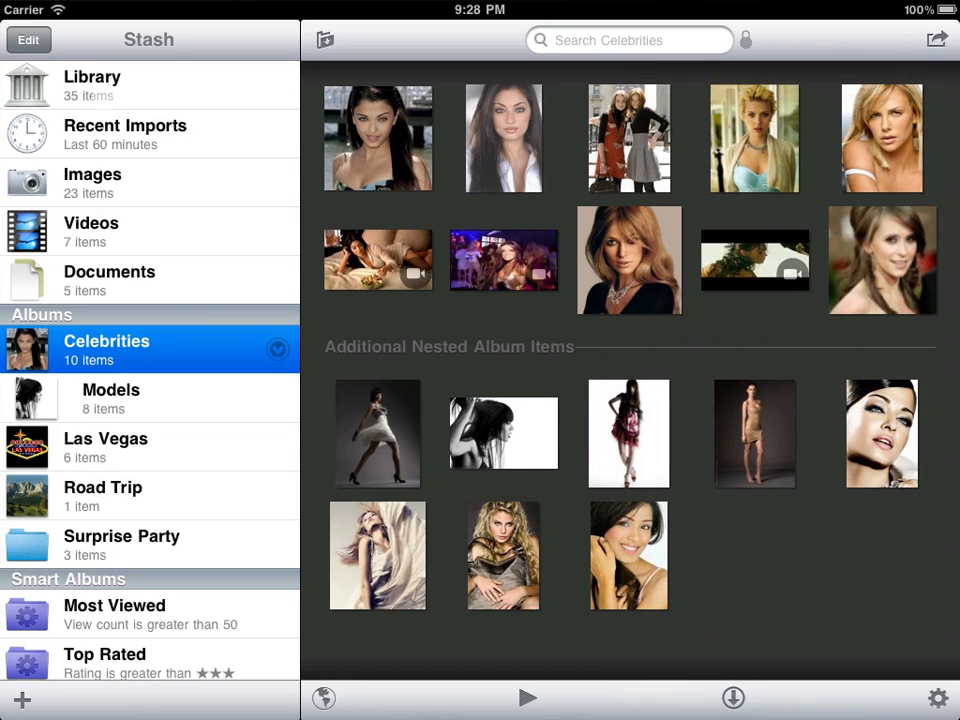
# - Toggle album list editing on and off, then open Models in selection mode
pyautogui.click(28, 39)
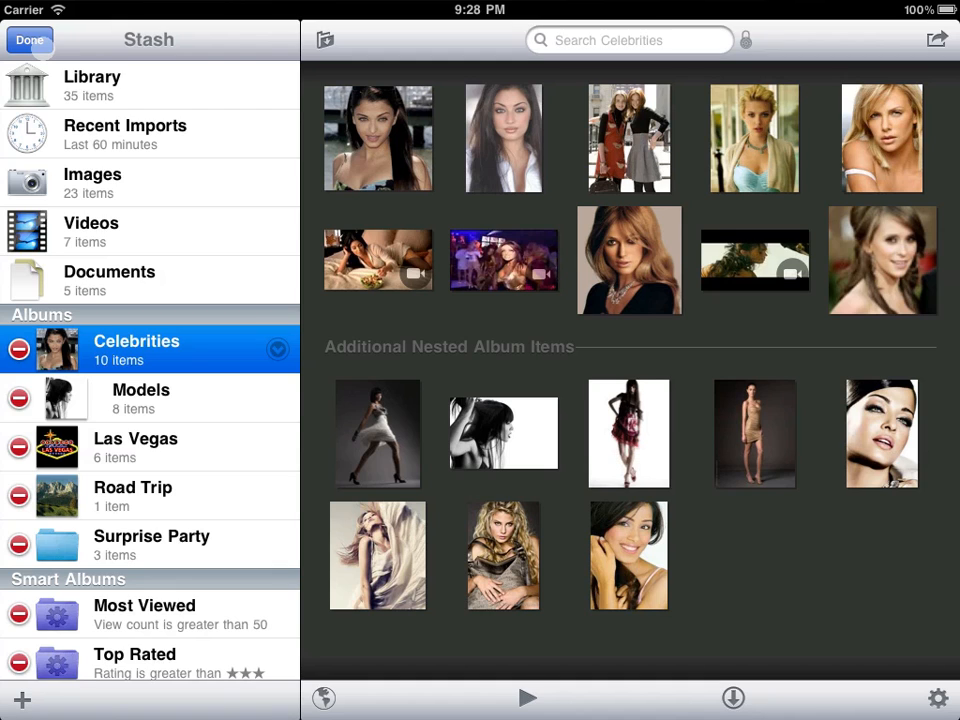
pyautogui.click(29, 40)
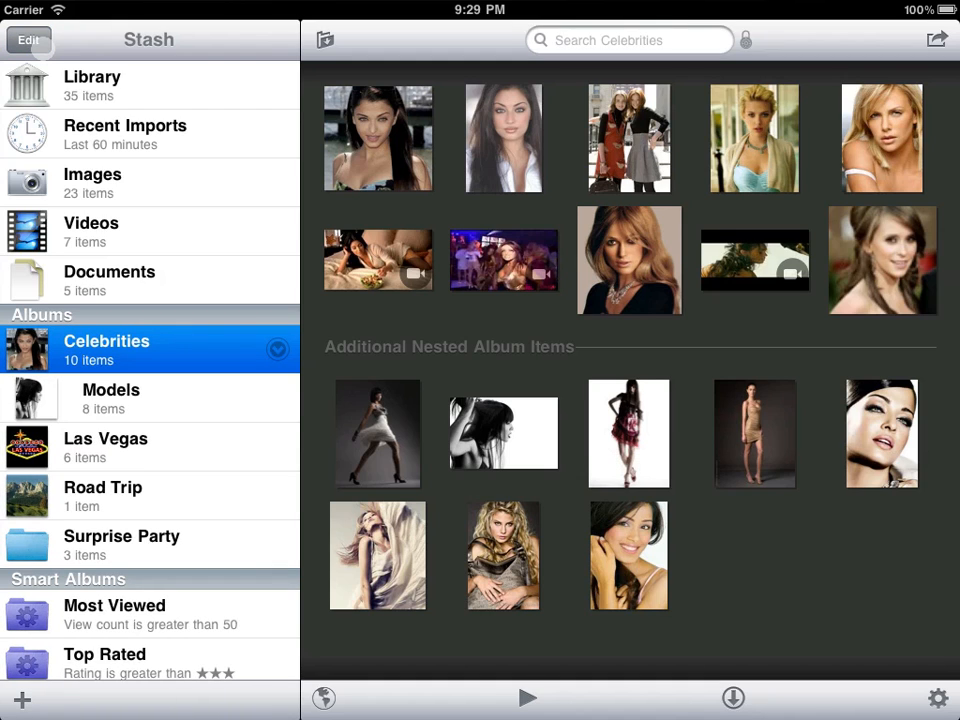
pyautogui.click(111, 398)
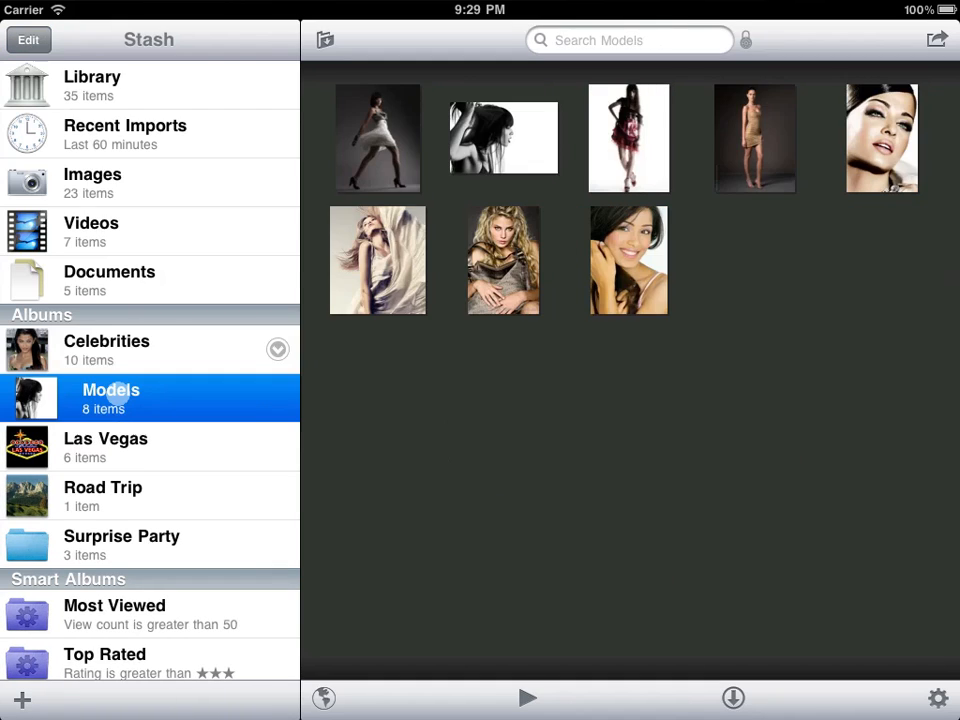
pyautogui.click(765, 113)
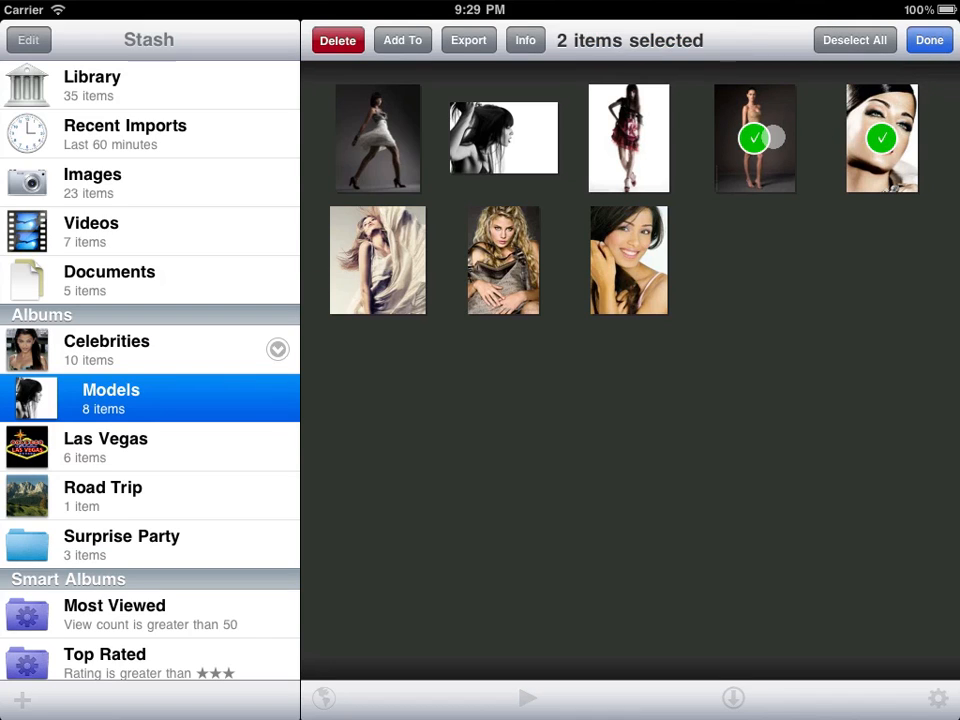
# - Move two photos from Models into Celebrities and open the Celebrities album
pyautogui.click(402, 40)
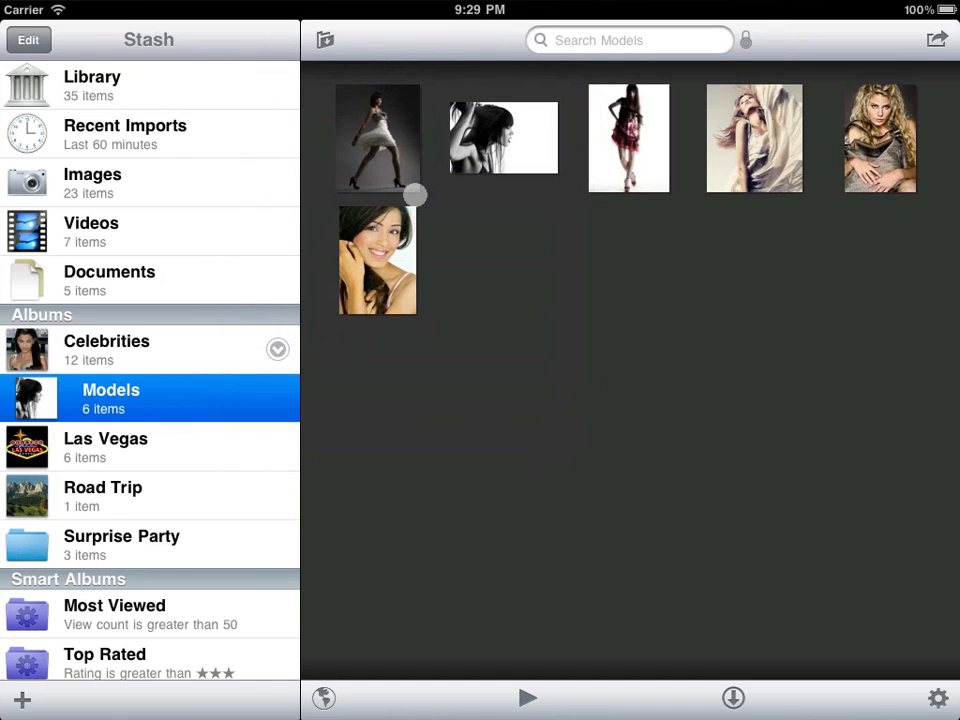
pyautogui.click(106, 349)
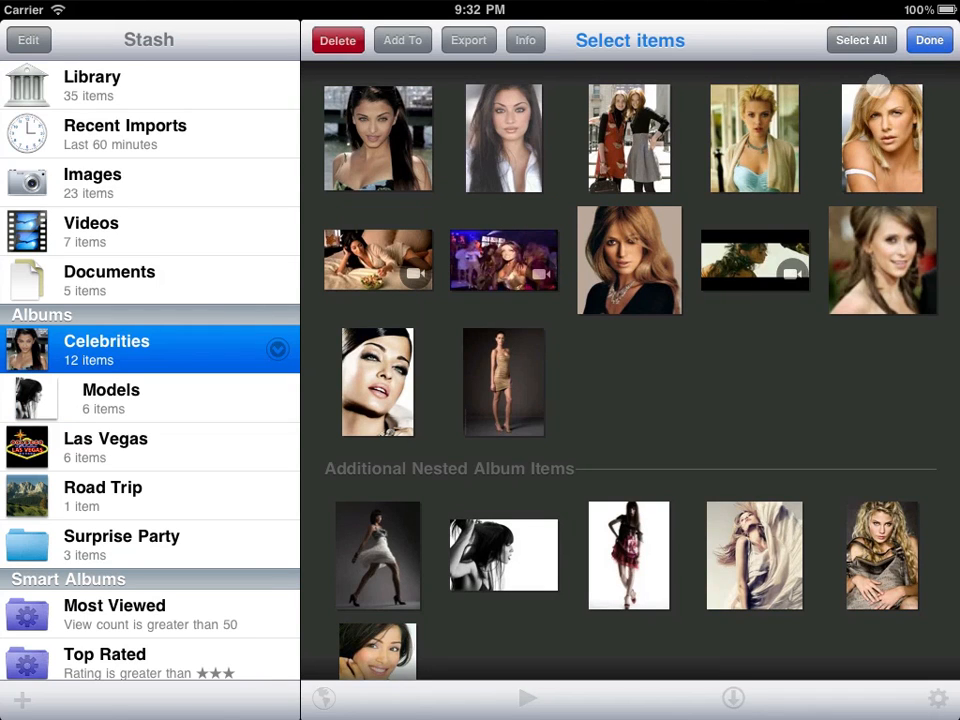
# - Delete the video clip from Celebrities and select photos again
pyautogui.click(754, 260)
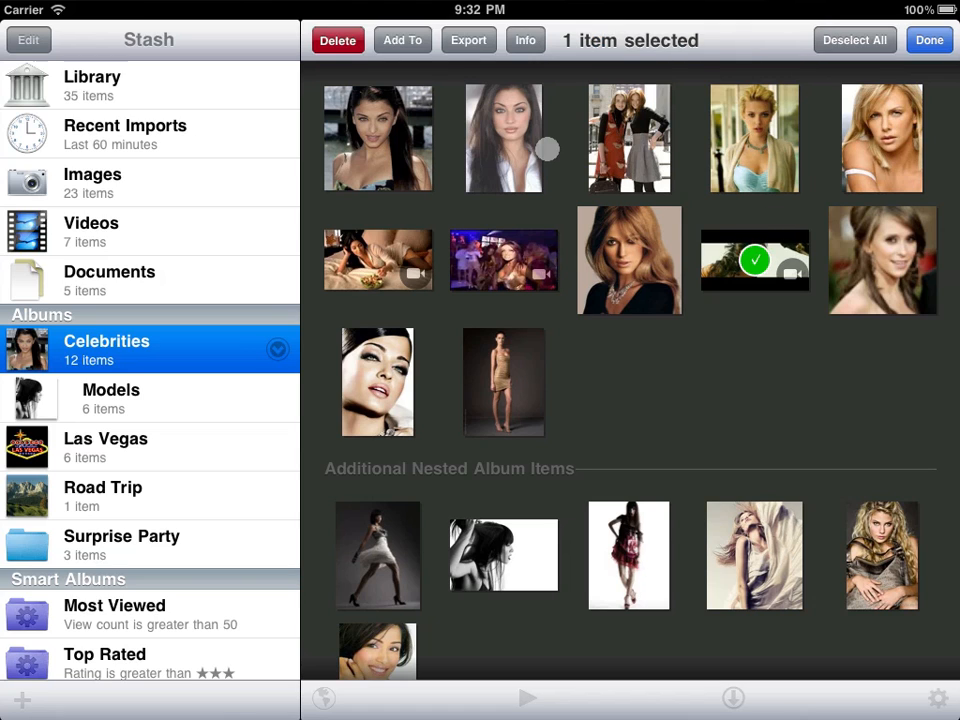
pyautogui.click(337, 40)
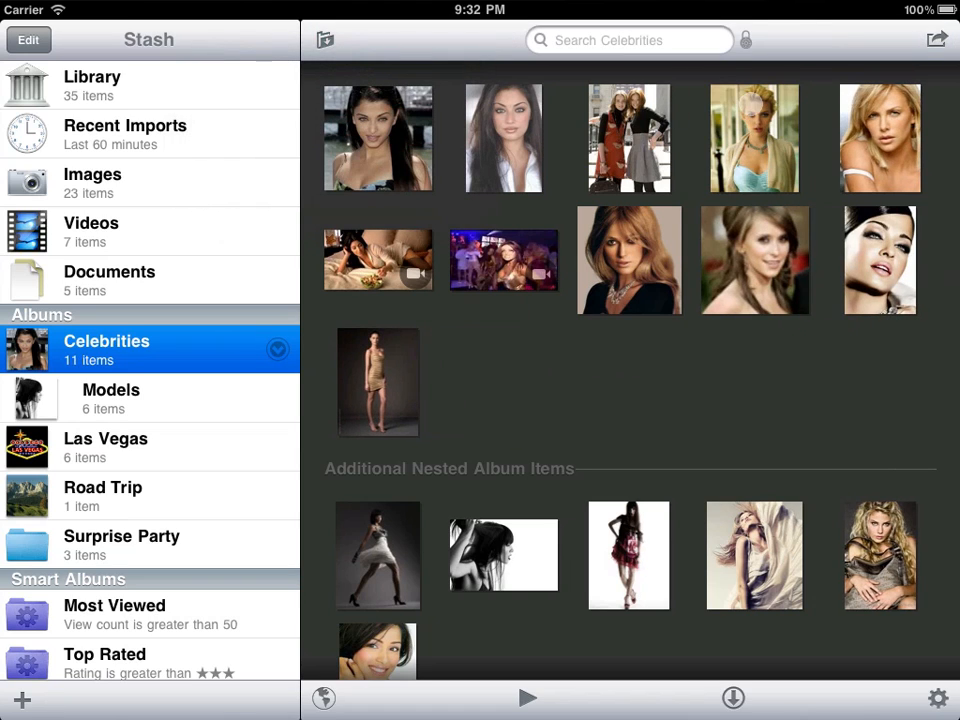
pyautogui.click(937, 39)
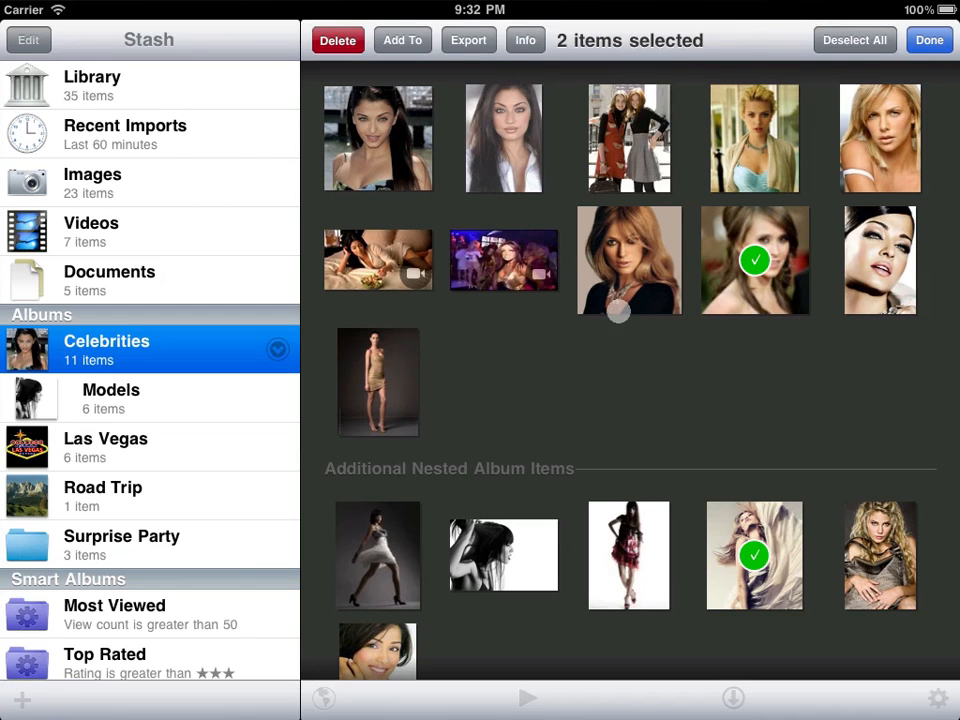
# - Dismiss the album choices without adding, leave selection mode, and start a smart album
pyautogui.click(402, 40)
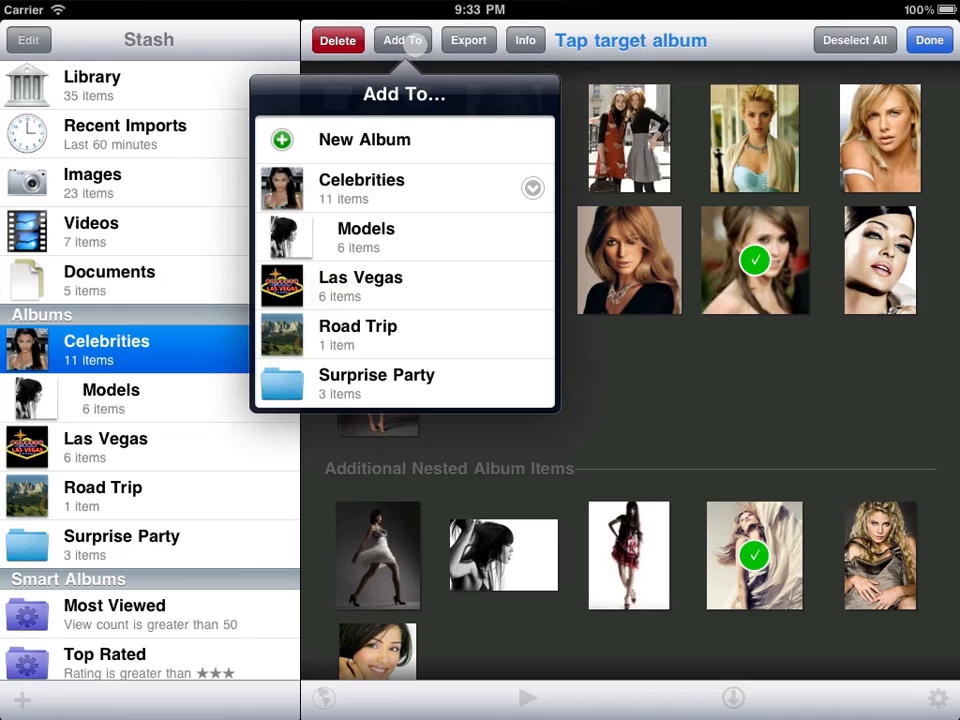
pyautogui.click(337, 40)
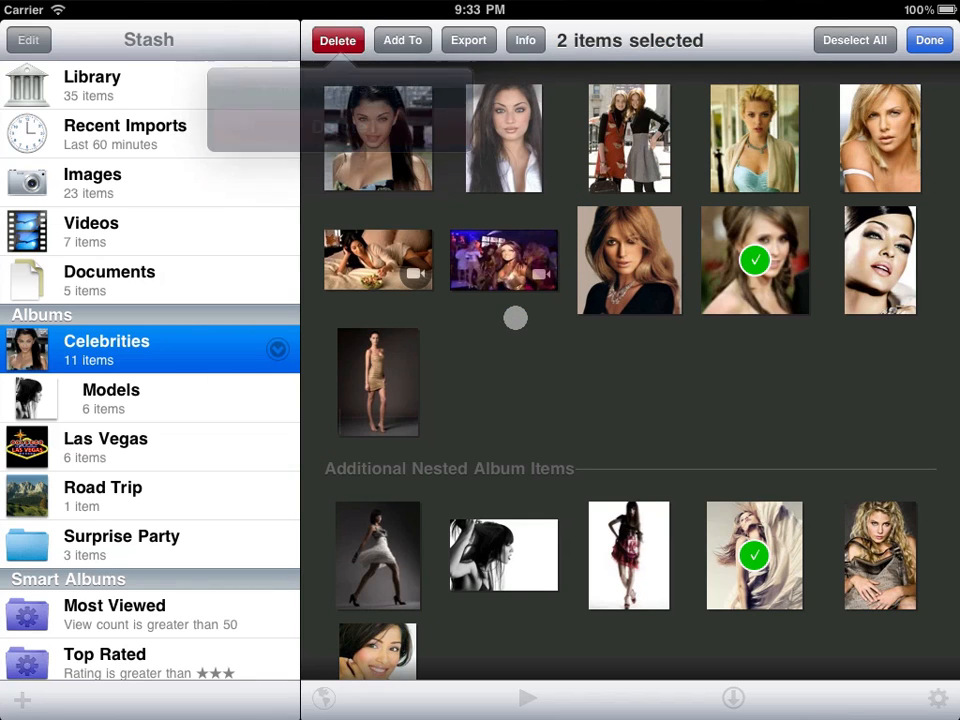
pyautogui.click(928, 40)
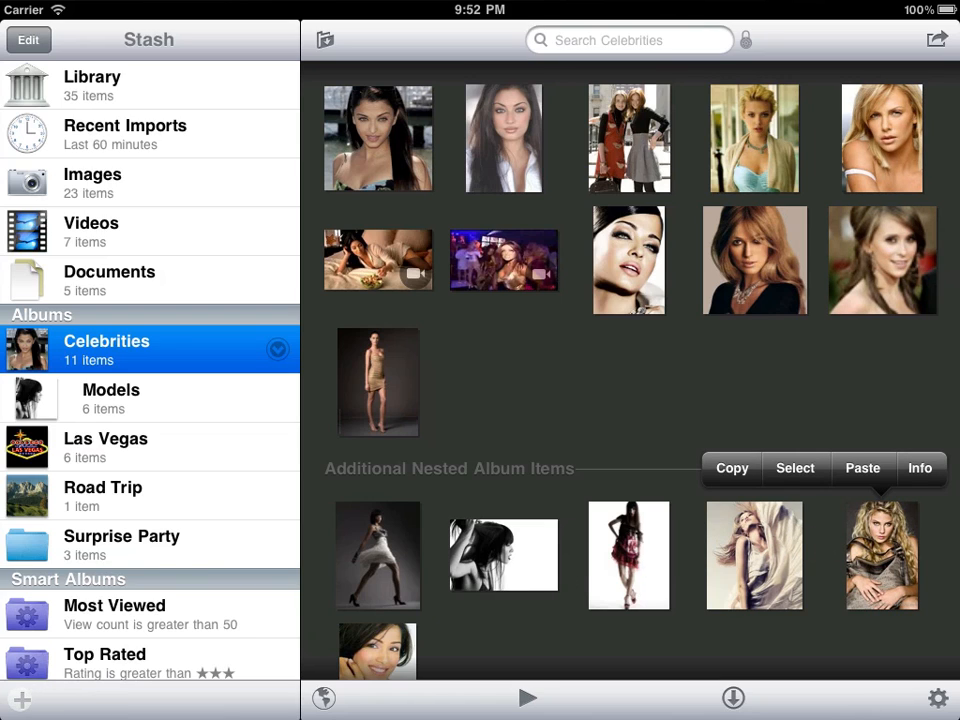
pyautogui.click(21, 699)
pyautogui.write('T')
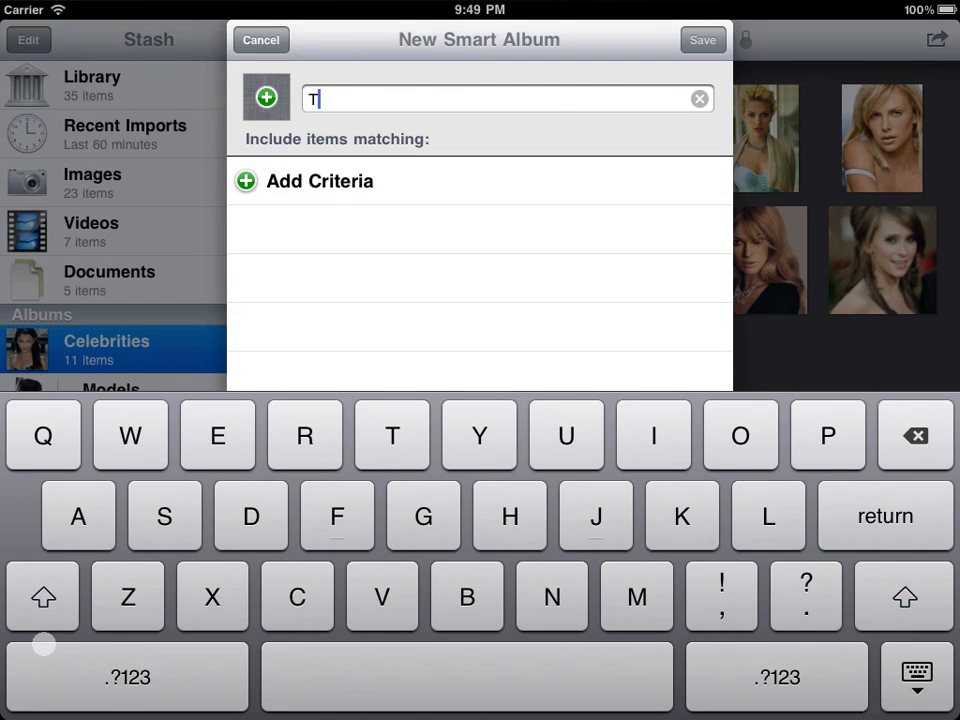
# - Save smart album 'Top Actresses' with rules keyword 'actress' and rating above three stars
pyautogui.write('op Actresses')
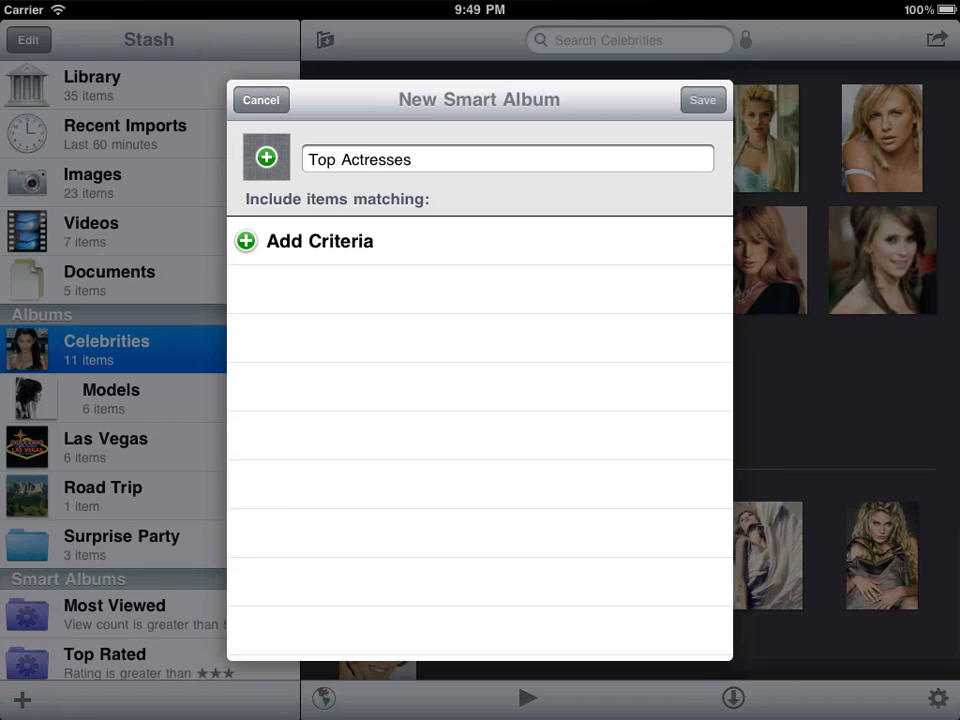
pyautogui.click(303, 240)
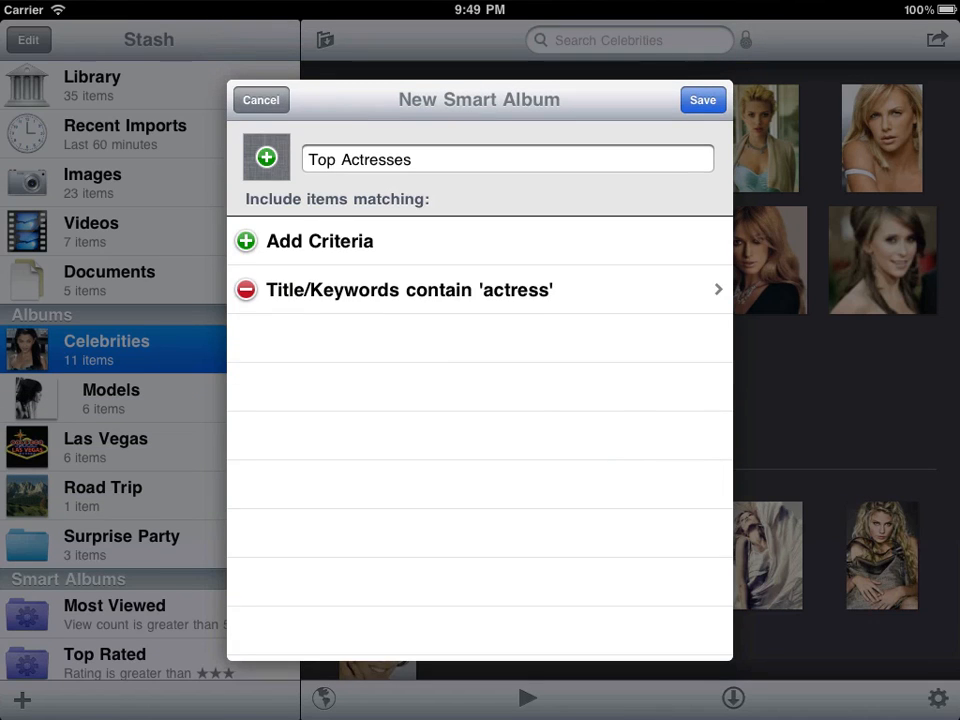
pyautogui.click(319, 241)
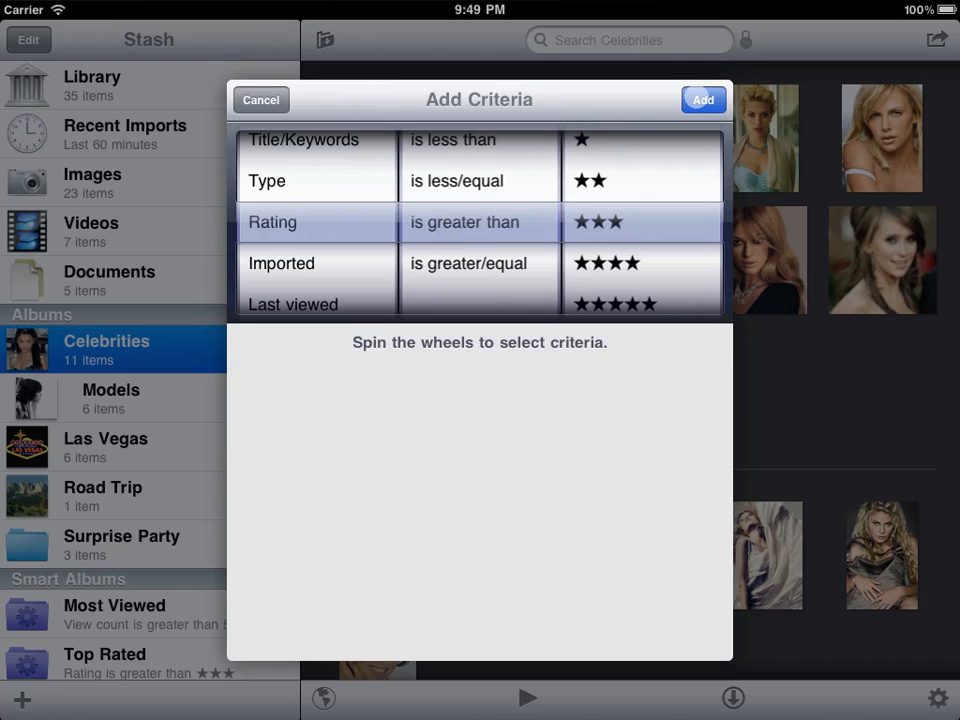
pyautogui.click(702, 100)
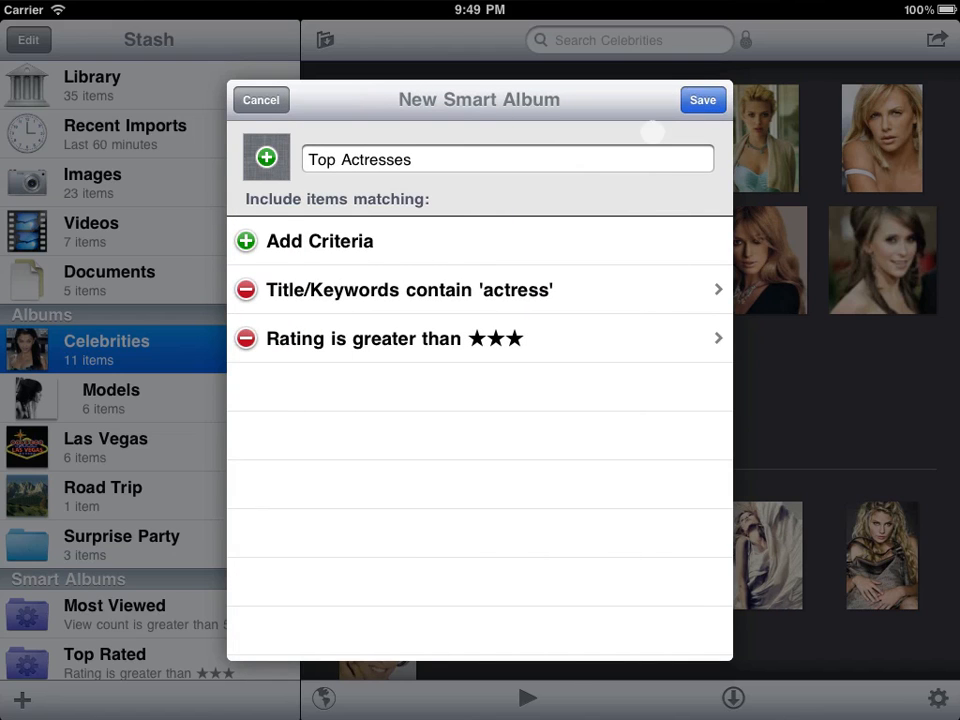
pyautogui.click(319, 240)
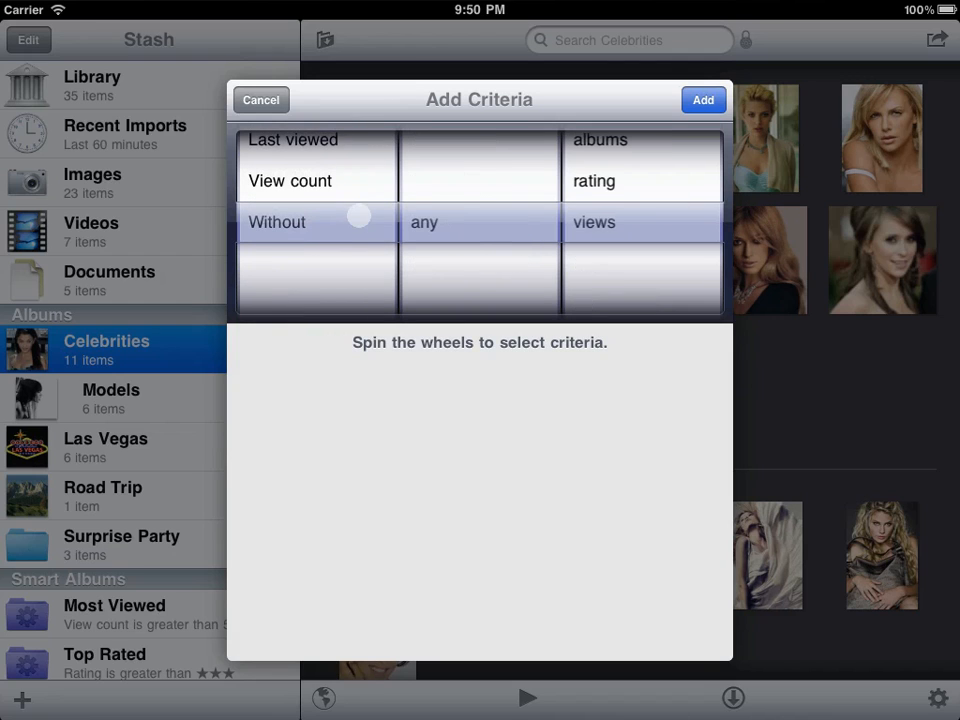
pyautogui.scroll(-3)
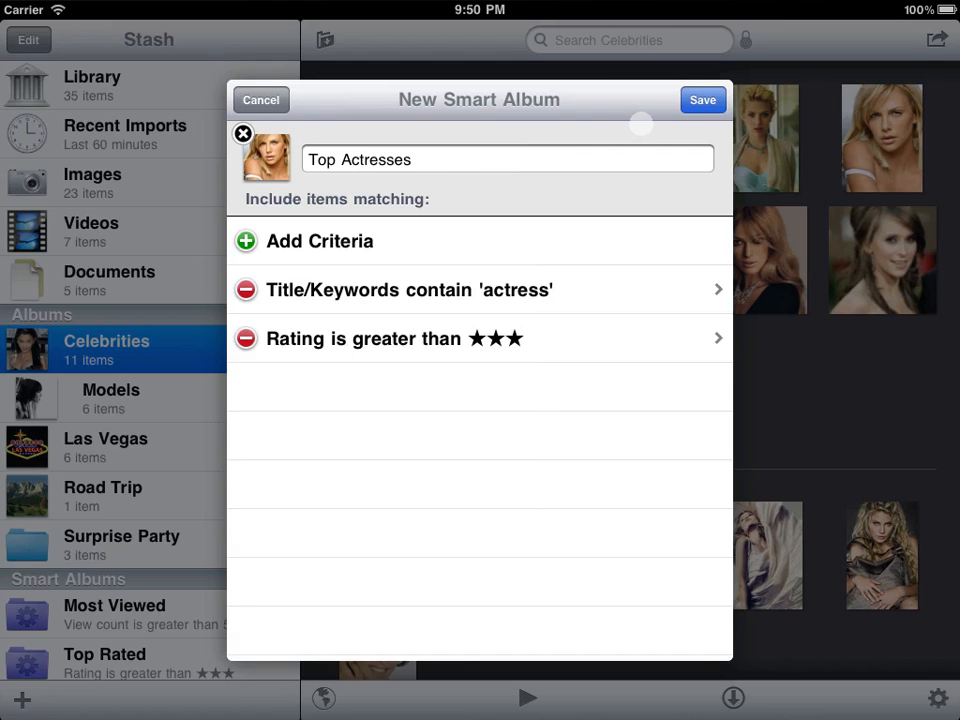
pyautogui.click(702, 99)
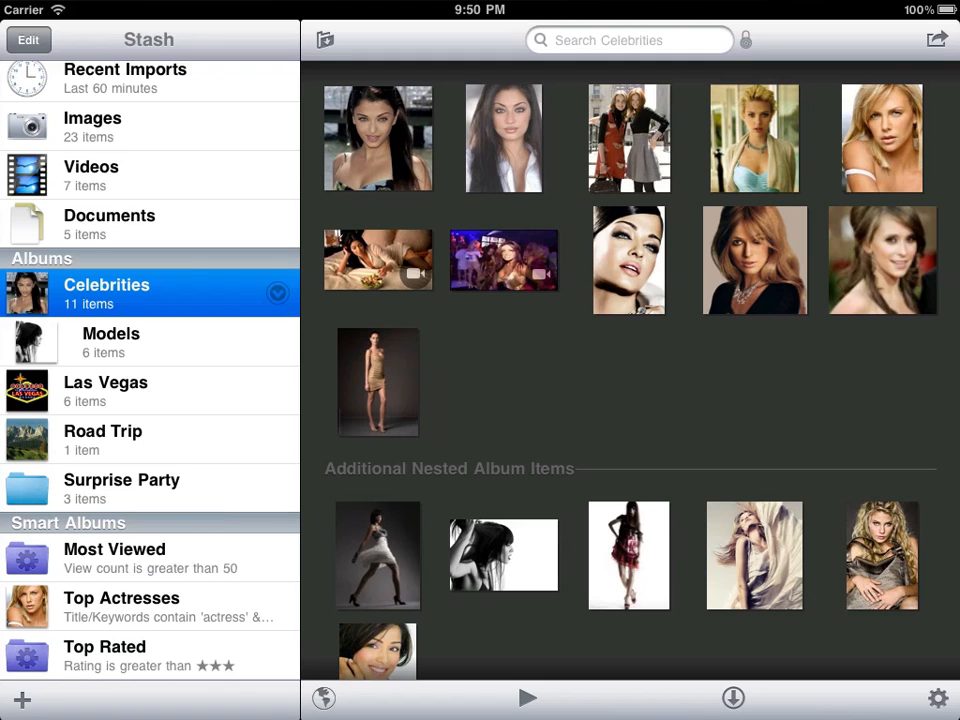
# - Open the Top Actresses smart album and check the video clip's details
pyautogui.click(121, 605)
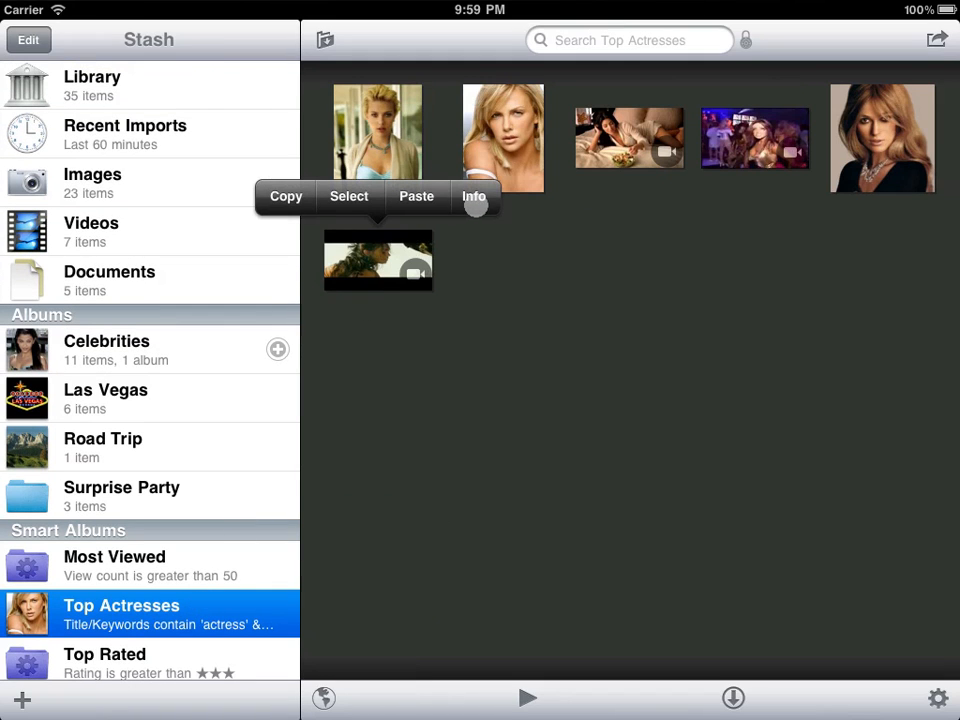
pyautogui.click(473, 196)
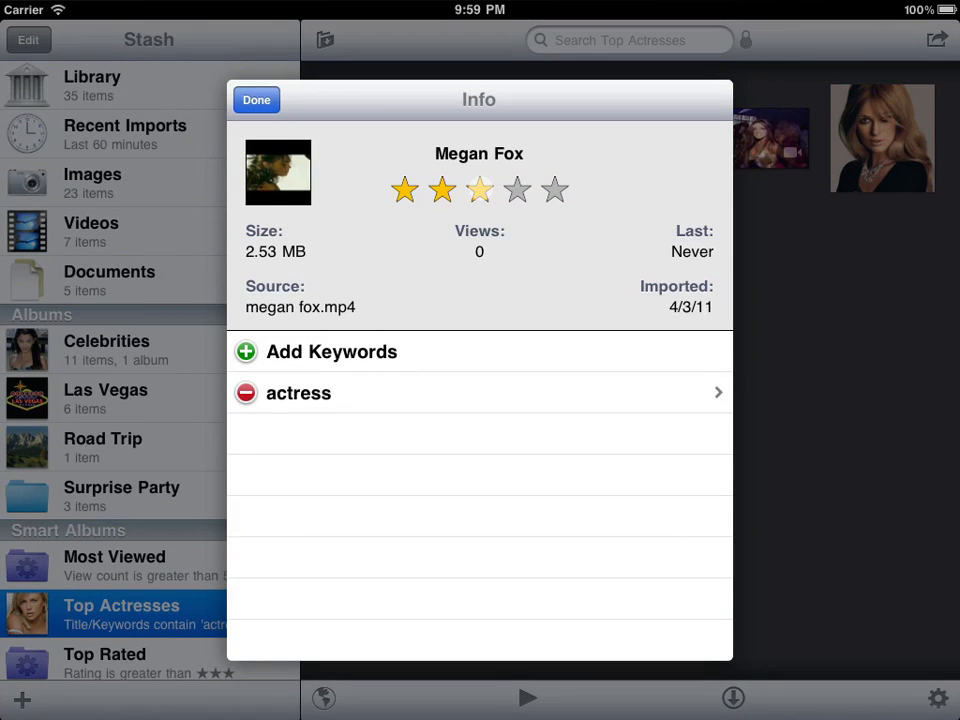
pyautogui.click(256, 100)
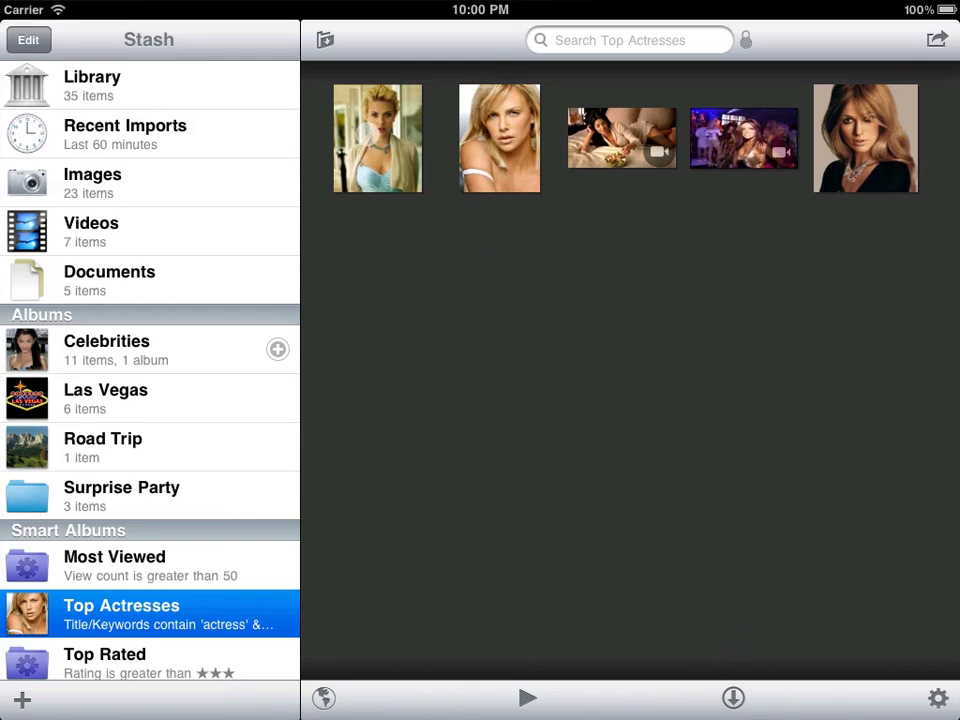
# - Select the blonde photo, then open and dismiss the album choices
pyautogui.click(377, 138)
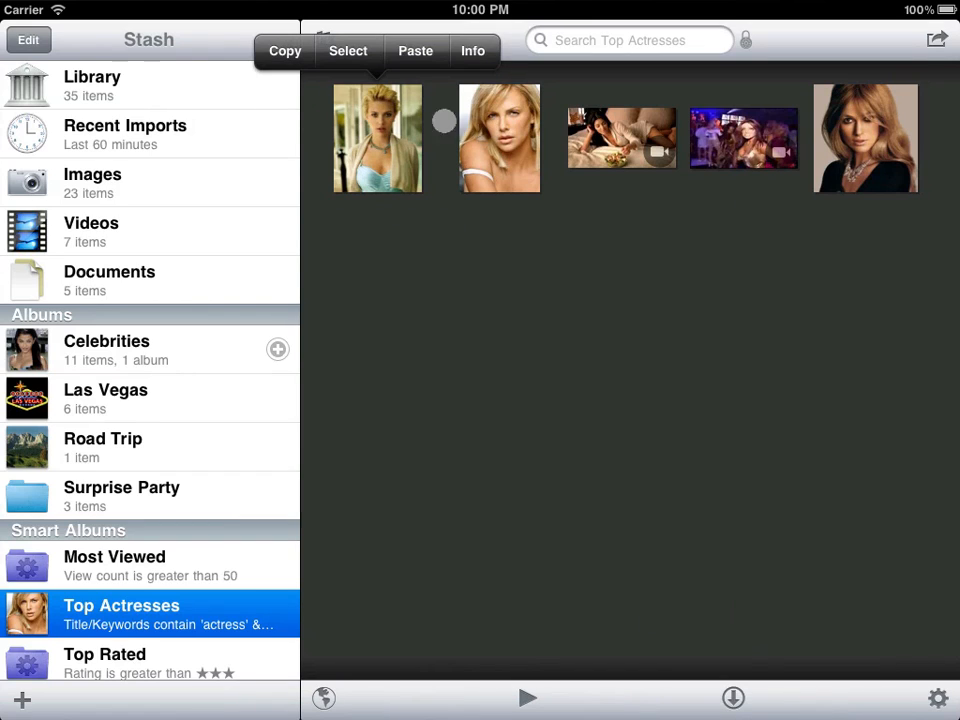
pyautogui.click(377, 138)
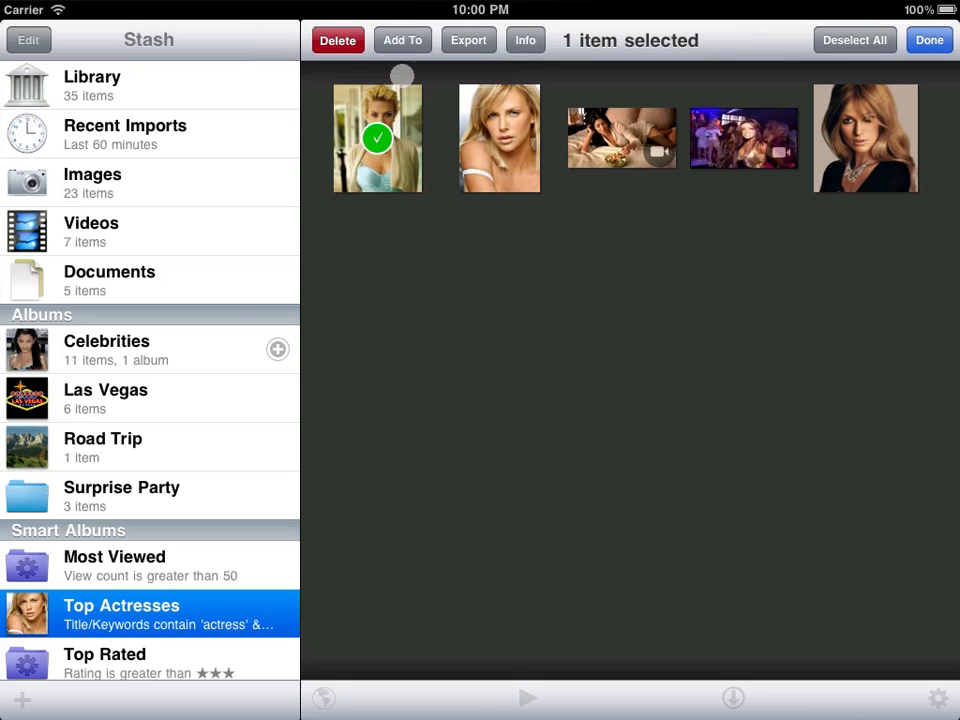
pyautogui.click(402, 40)
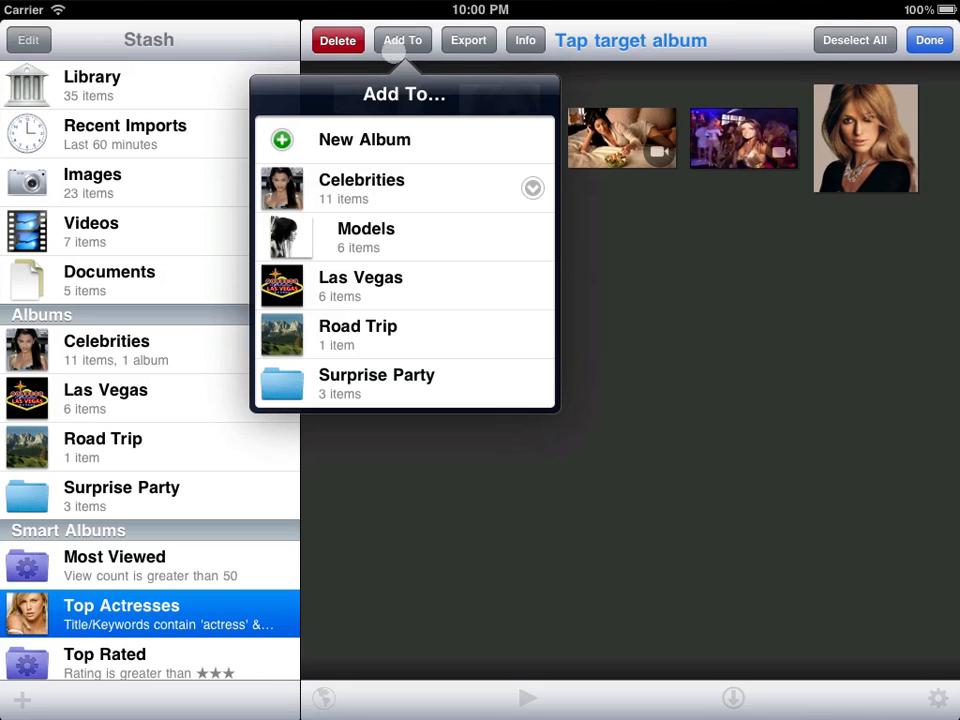
pyautogui.click(337, 40)
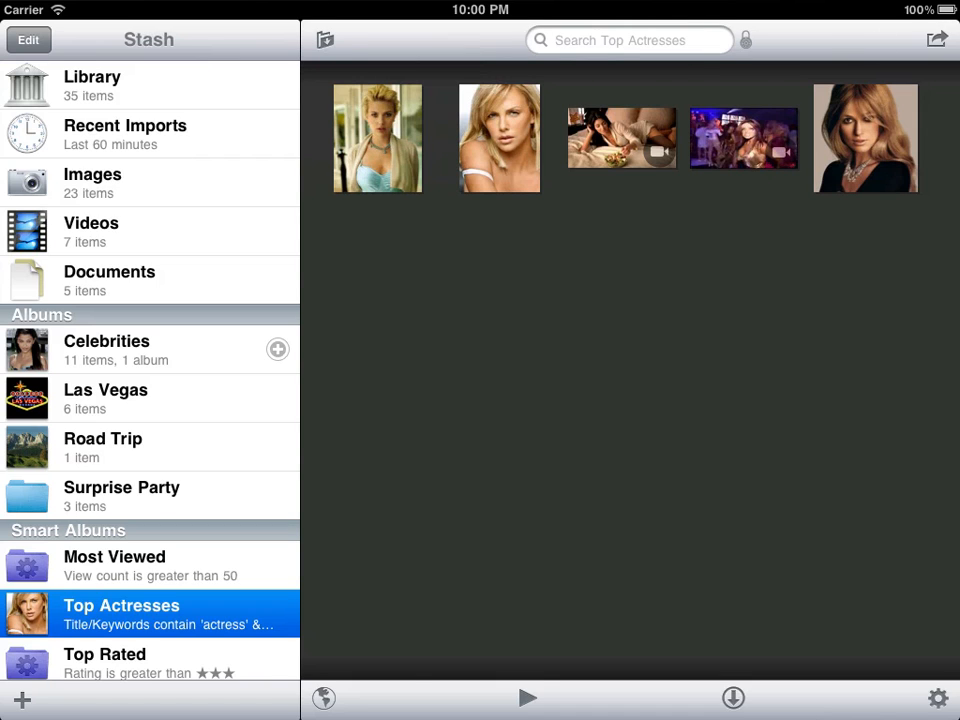
# - Search the library for 'actress', then open the six-item Las Vegas album
pyautogui.click(90, 85)
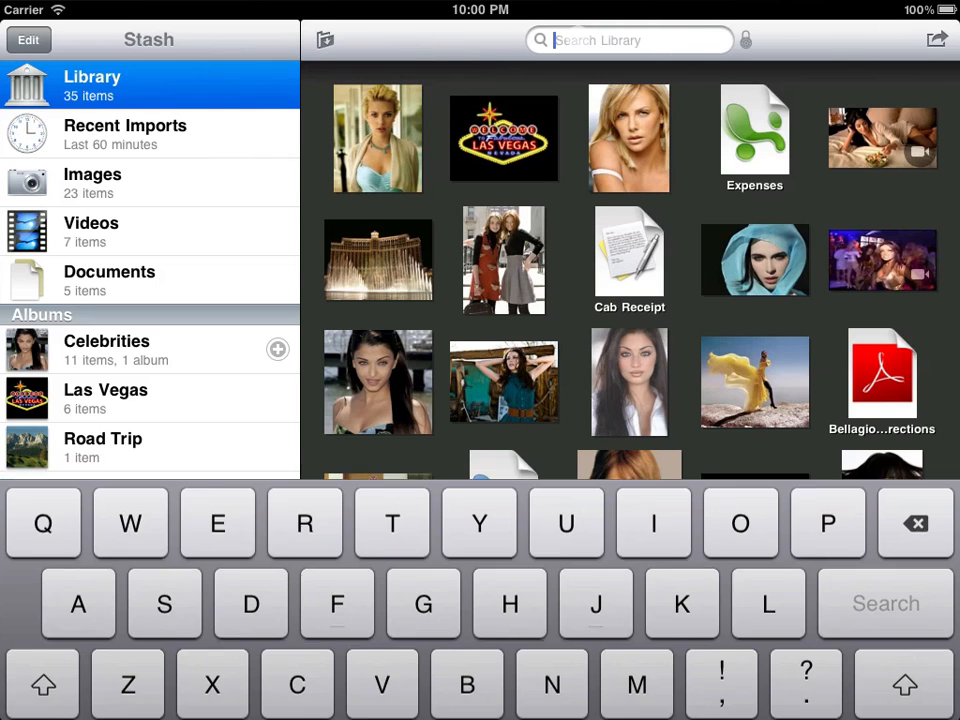
pyautogui.write('actre')
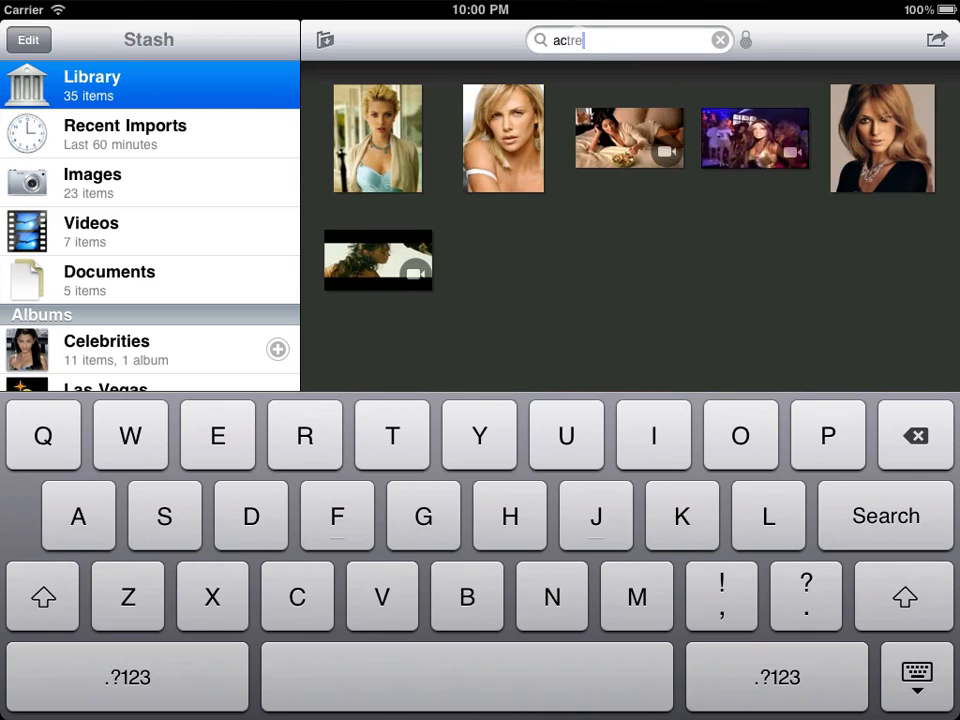
pyautogui.write('ss')
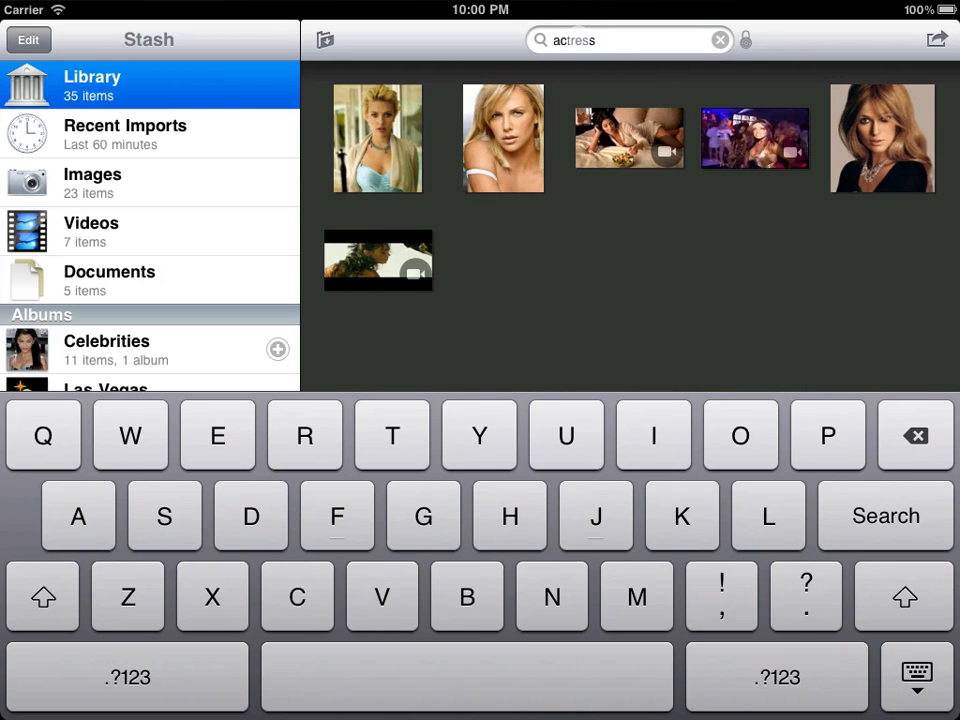
pyautogui.click(915, 676)
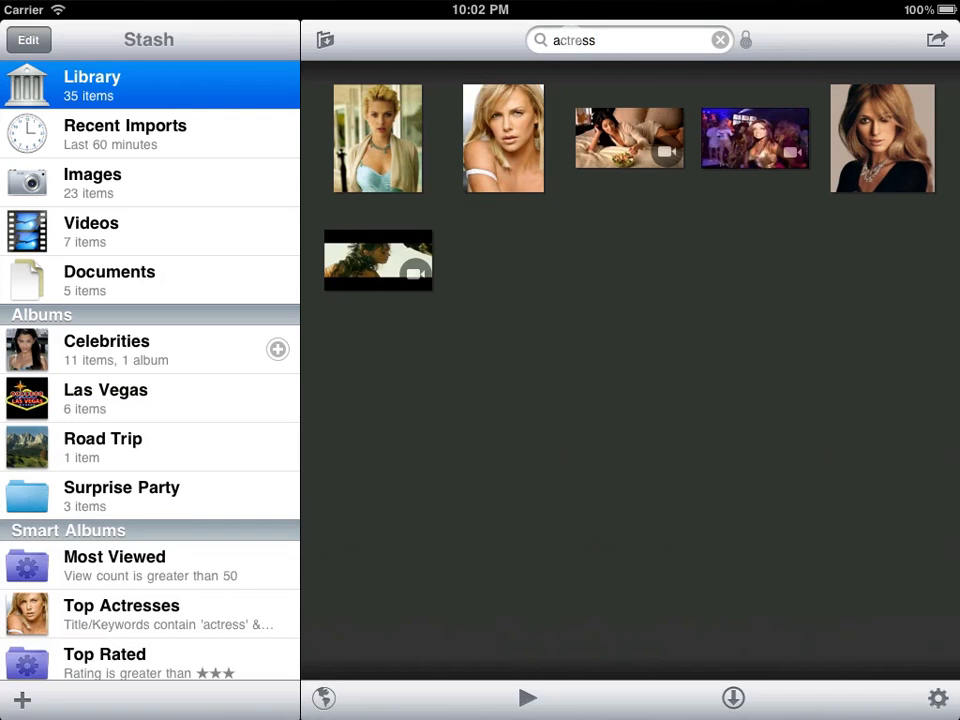
pyautogui.click(719, 40)
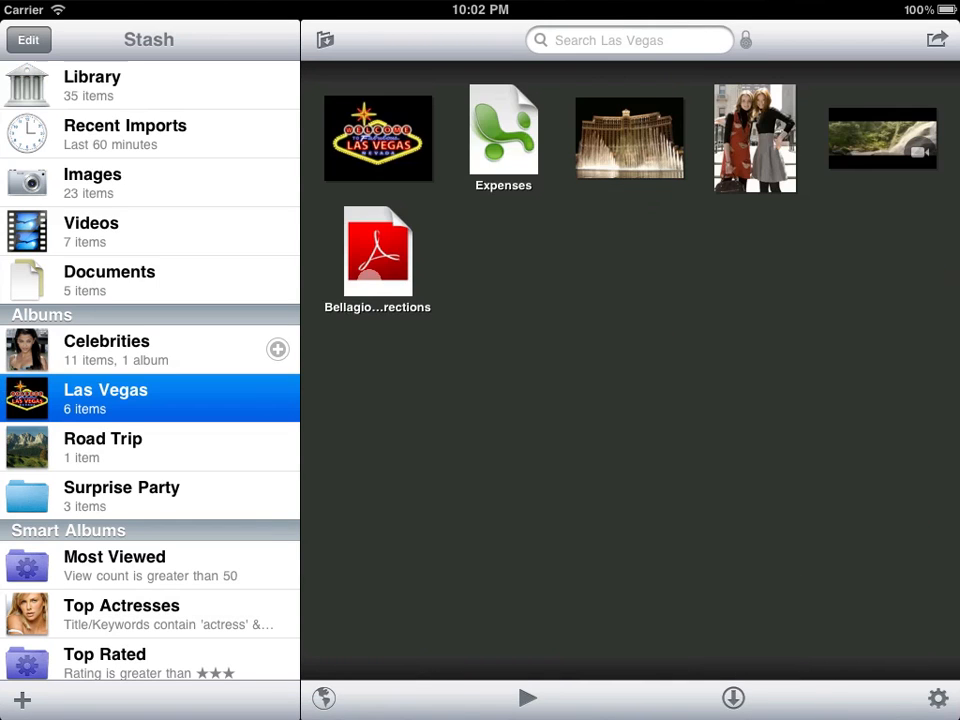
# - Tag the Bellagio Directions PDF with a 'bellagio' keyword and return to the album
pyautogui.doubleClick(378, 252)
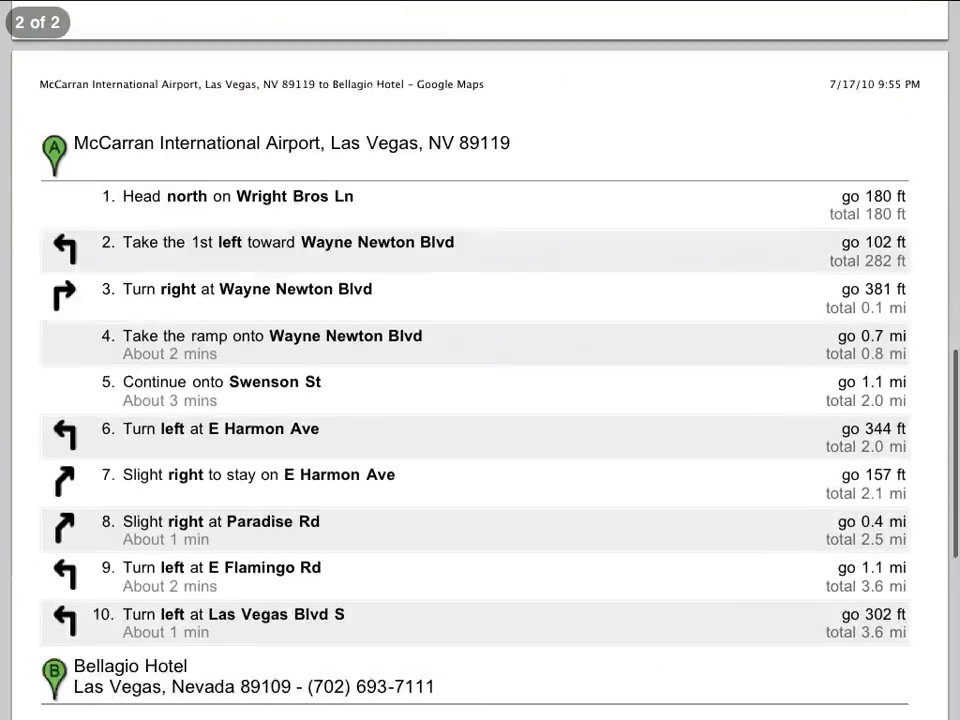
pyautogui.scroll(-3)
pyautogui.write('Bellagio Directions')
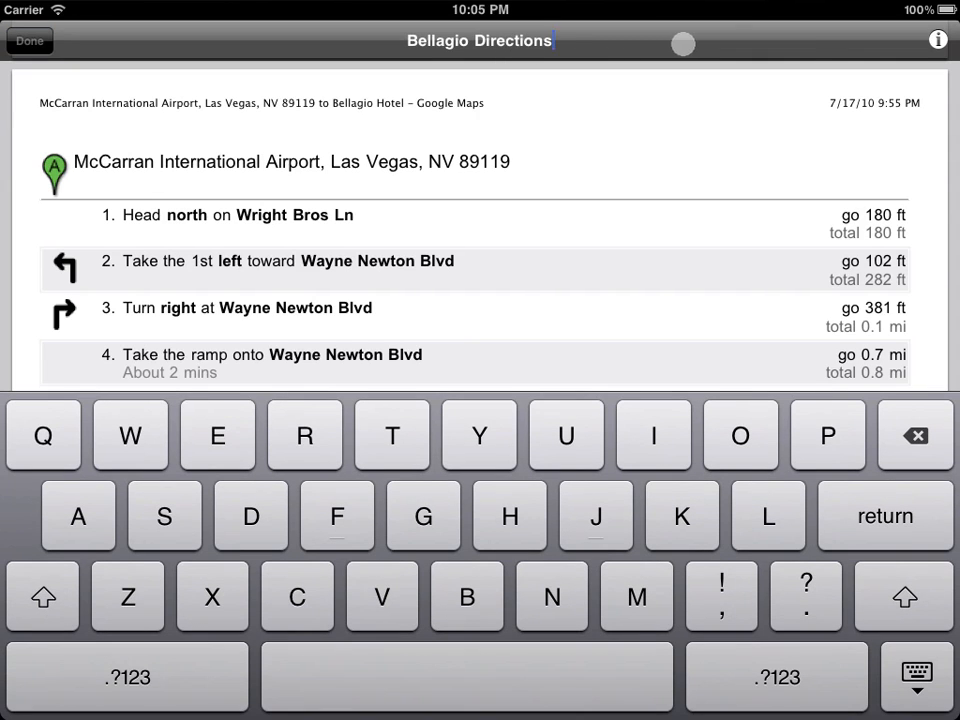
pyautogui.click(935, 40)
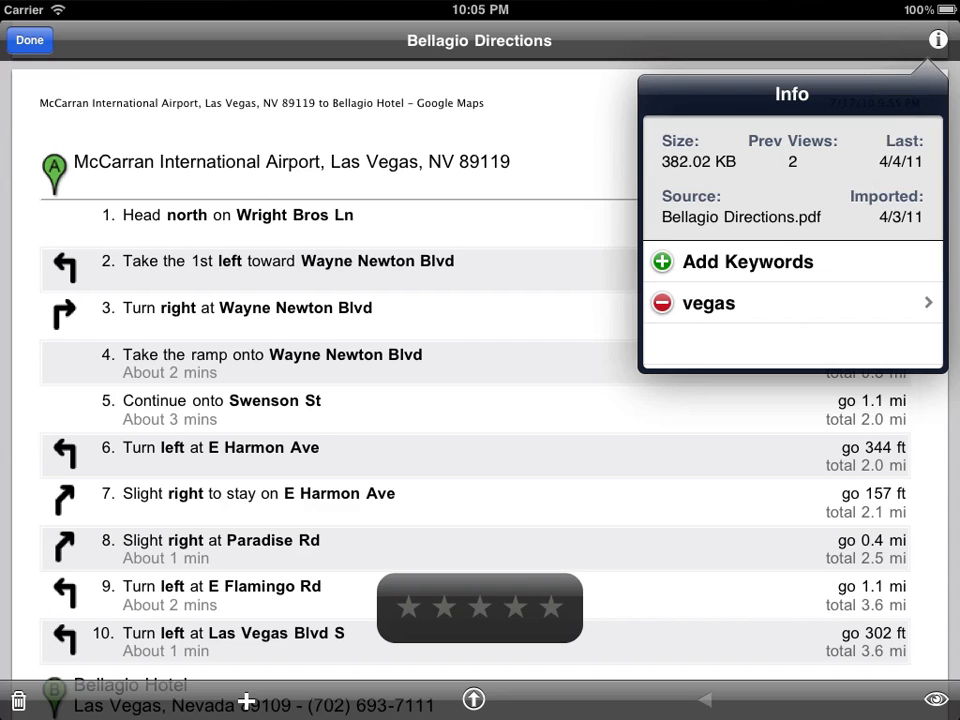
pyautogui.click(747, 261)
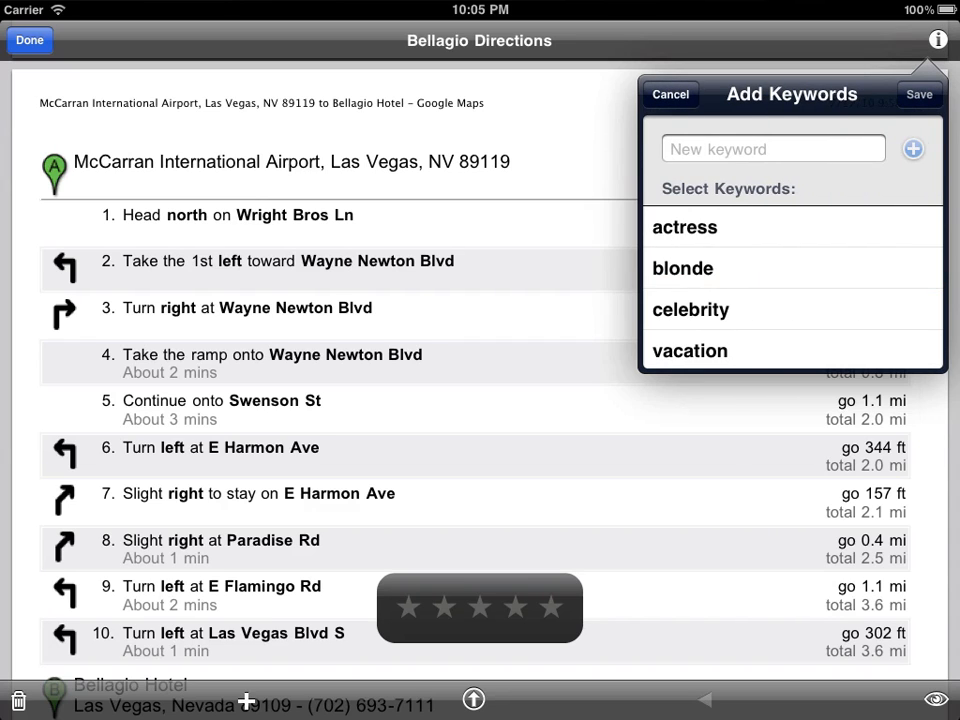
pyautogui.click(772, 148)
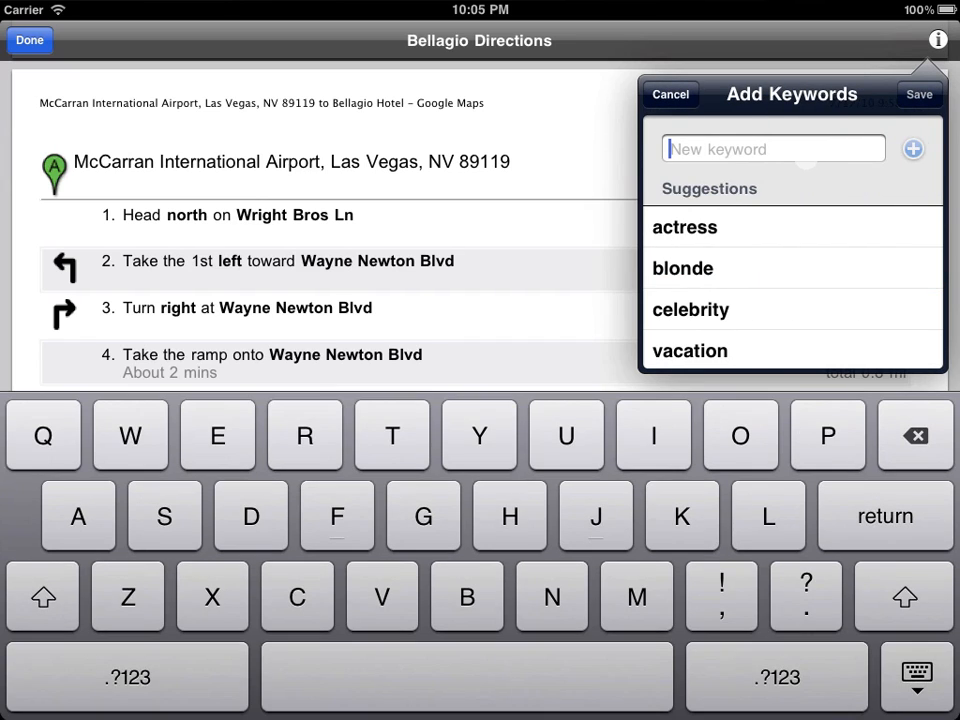
pyautogui.write('bella')
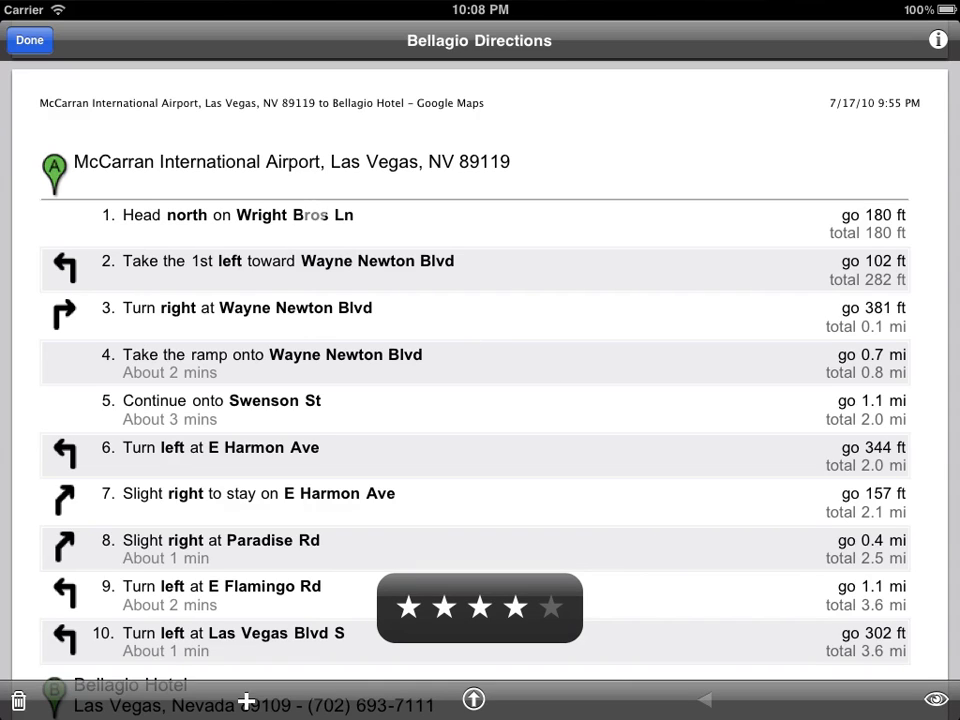
pyautogui.click(29, 40)
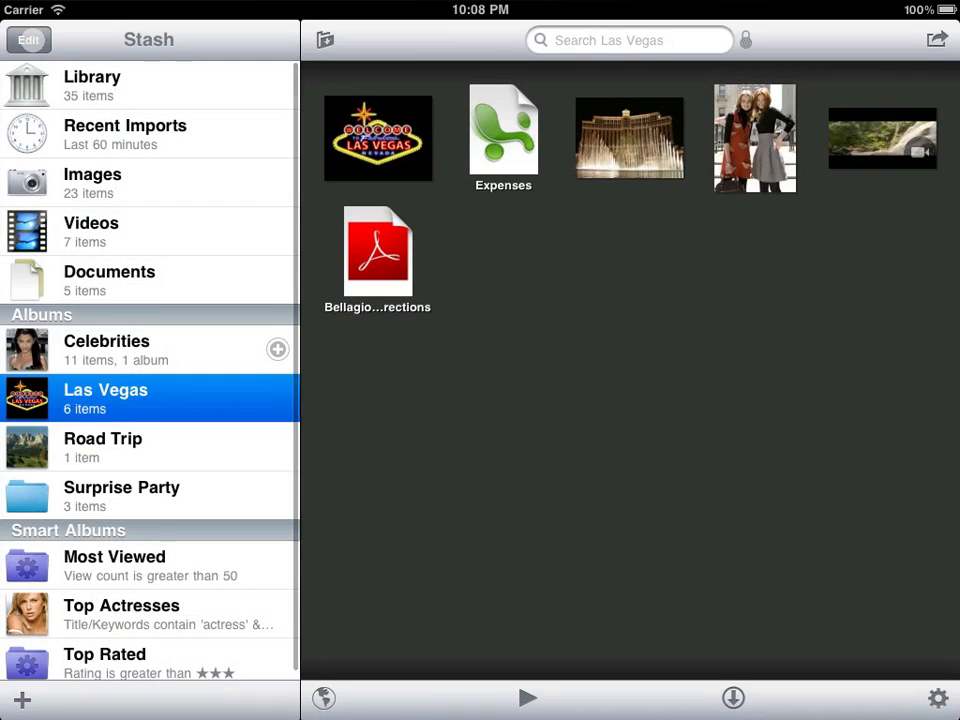
# - Open the blue-headscarf portrait photo in the full-screen viewer
pyautogui.click(92, 85)
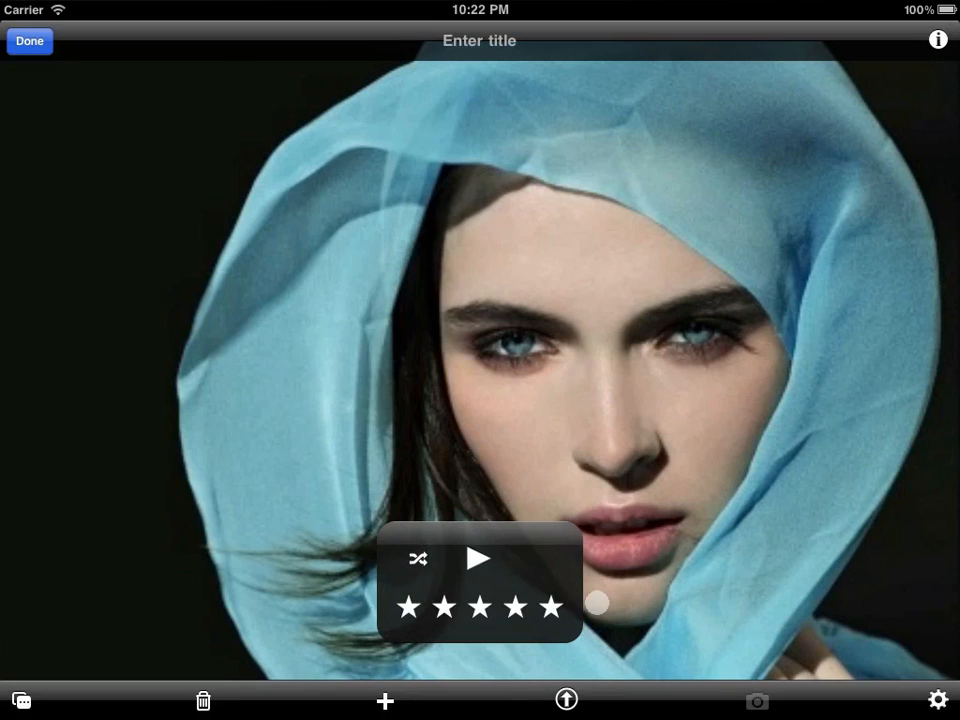
# - Title the photo 'Blue Eyes' and add the keyword 'model'
pyautogui.click(478, 40)
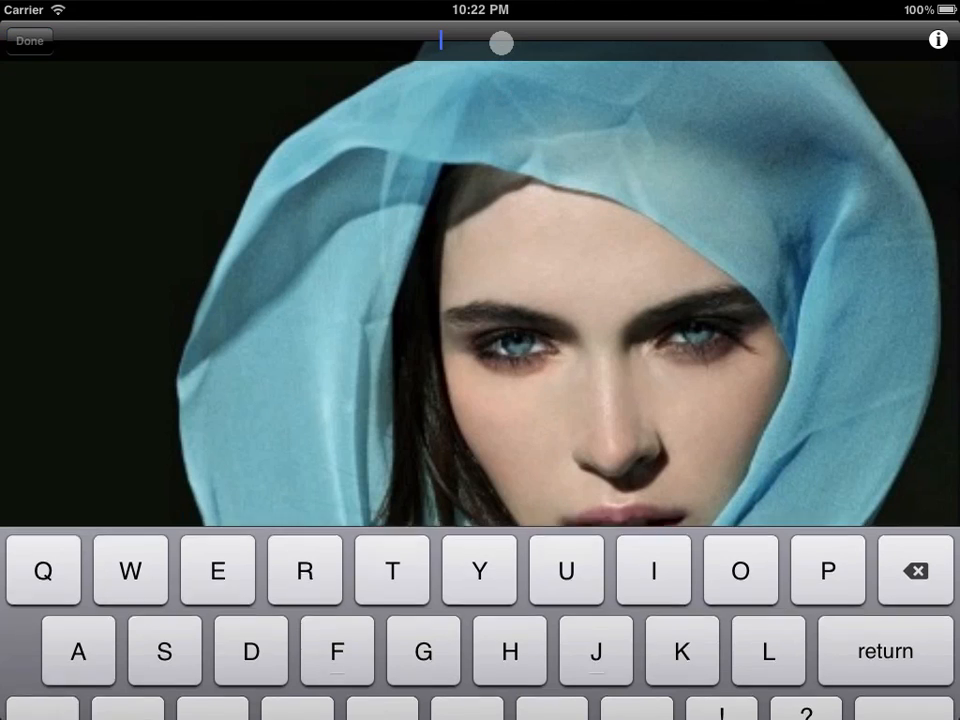
pyautogui.write('Blue Eyes')
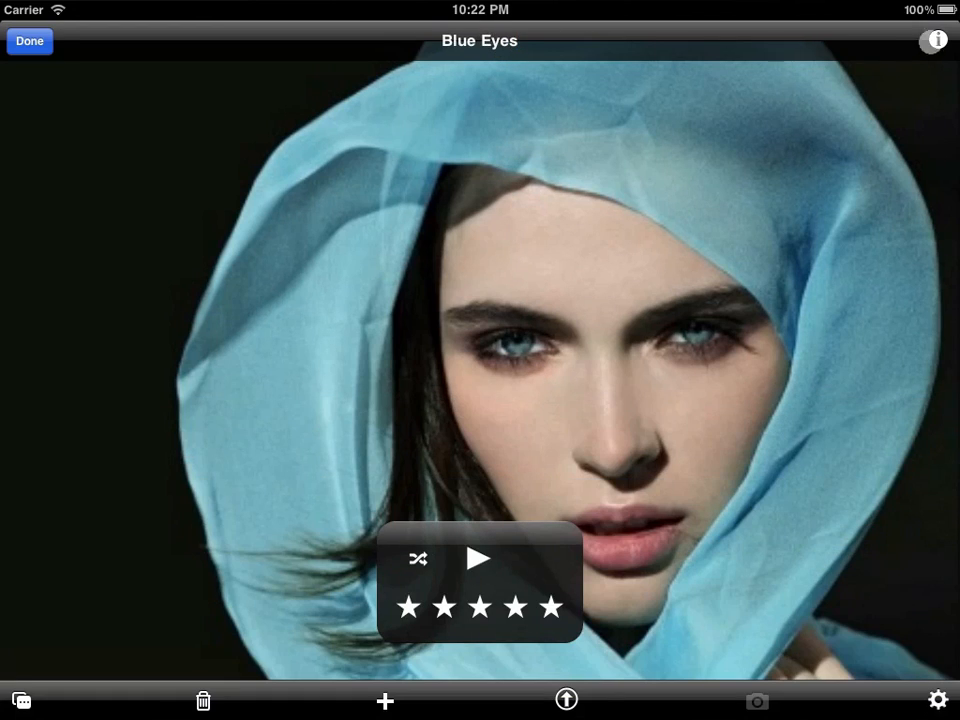
pyautogui.click(935, 40)
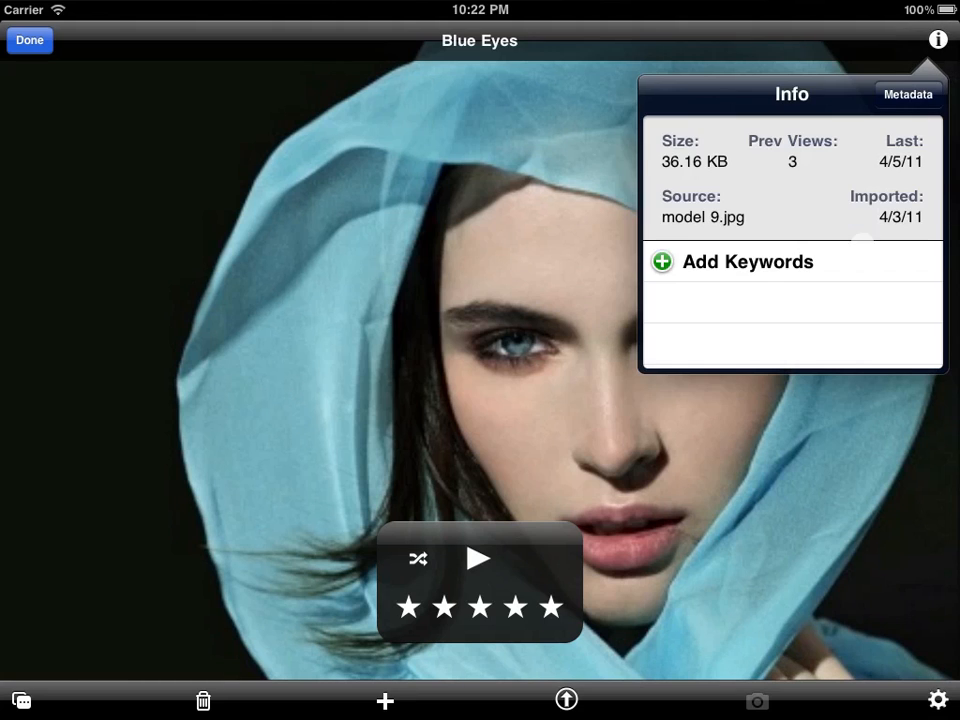
pyautogui.click(747, 261)
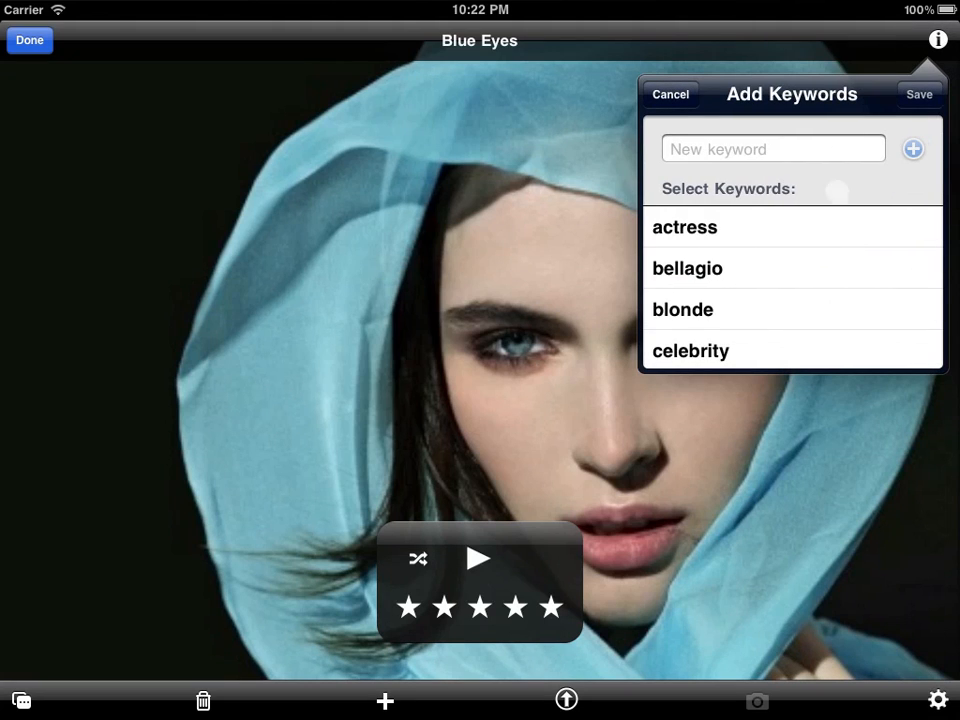
pyautogui.write('mode')
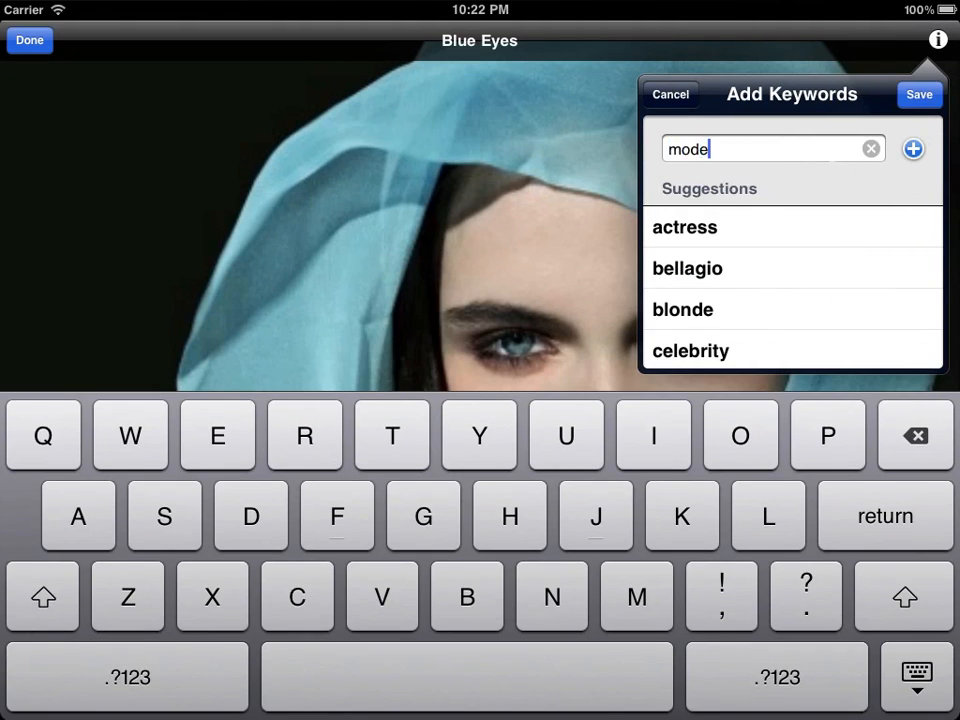
pyautogui.click(912, 148)
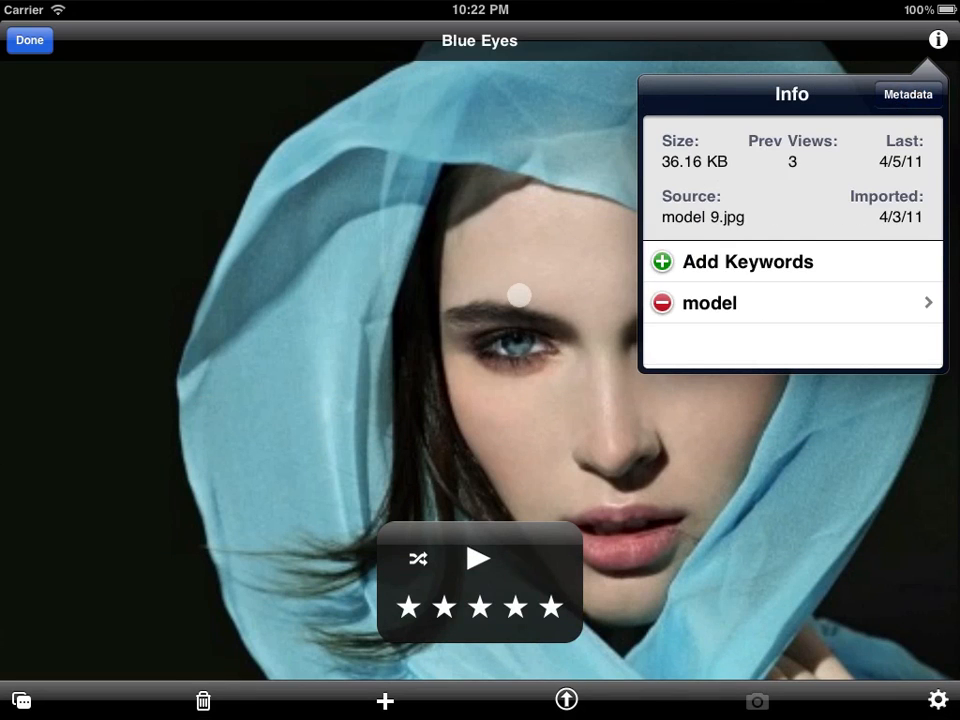
# - Close the details panel and start the slideshow playing
pyautogui.click(937, 40)
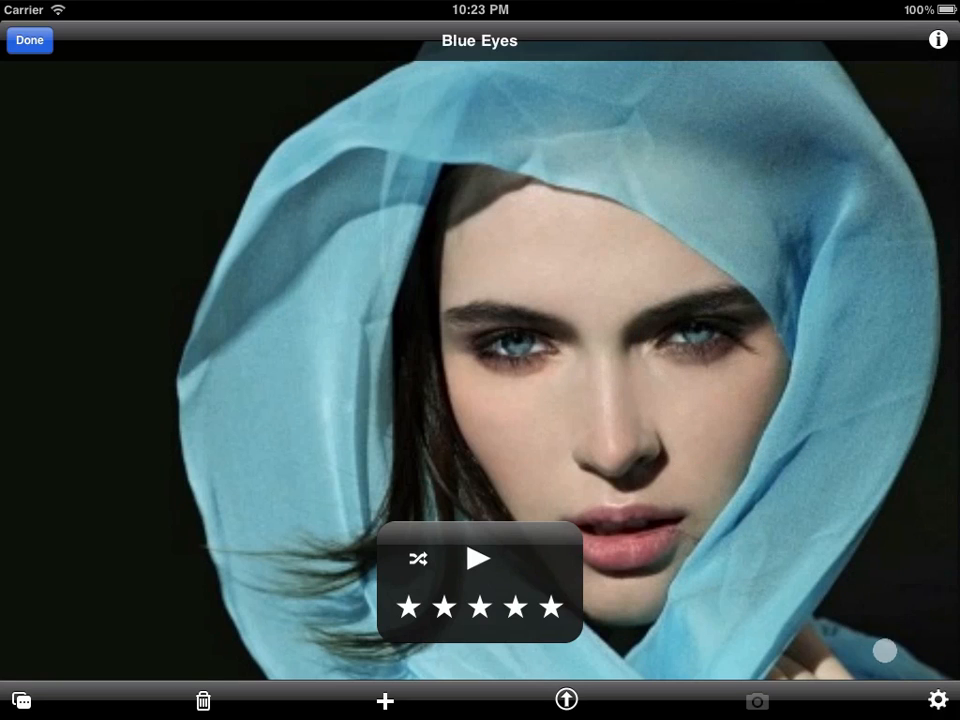
pyautogui.click(937, 699)
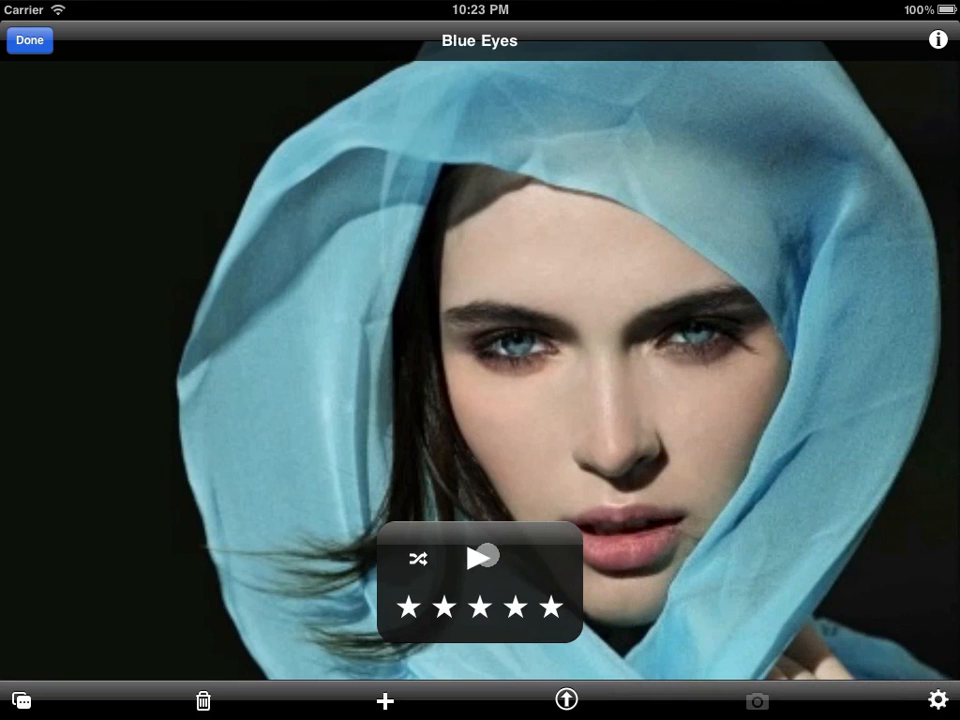
pyautogui.click(480, 557)
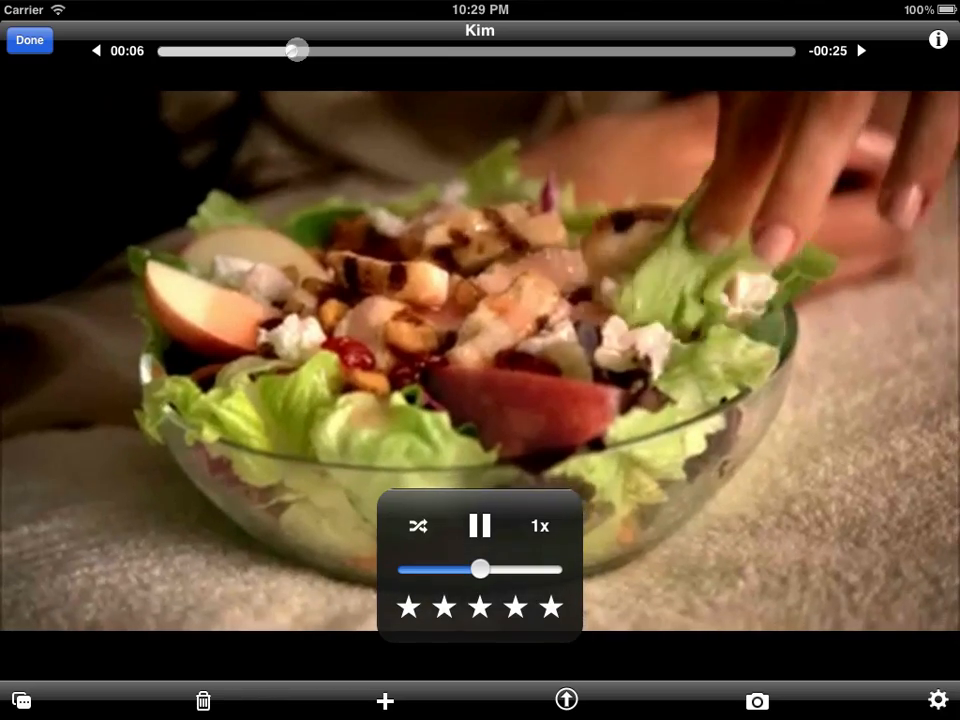
# - Scrub the Kim video forward and back, then change its 1x playback speed
pyautogui.moveTo(298, 50); pyautogui.dragTo(518, 50)
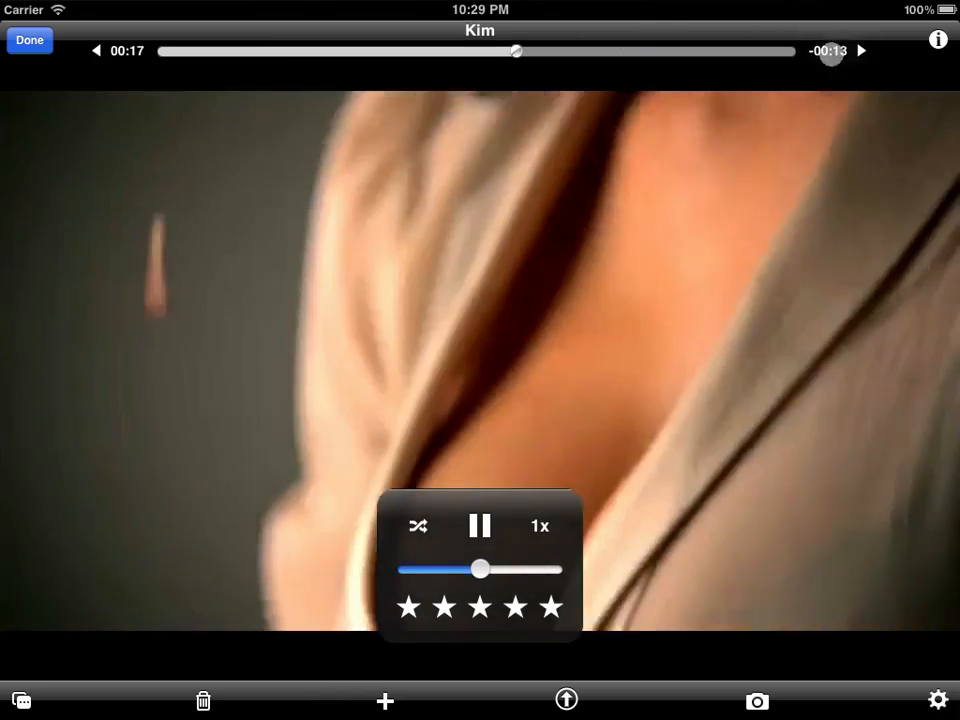
pyautogui.moveTo(517, 50); pyautogui.dragTo(335, 50)
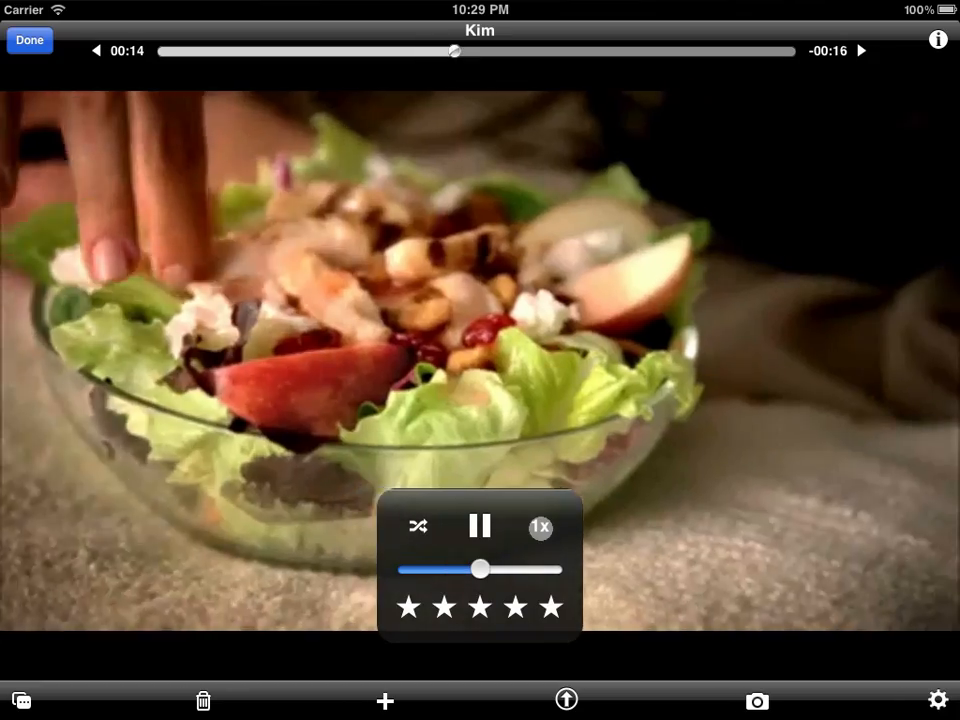
pyautogui.click(757, 700)
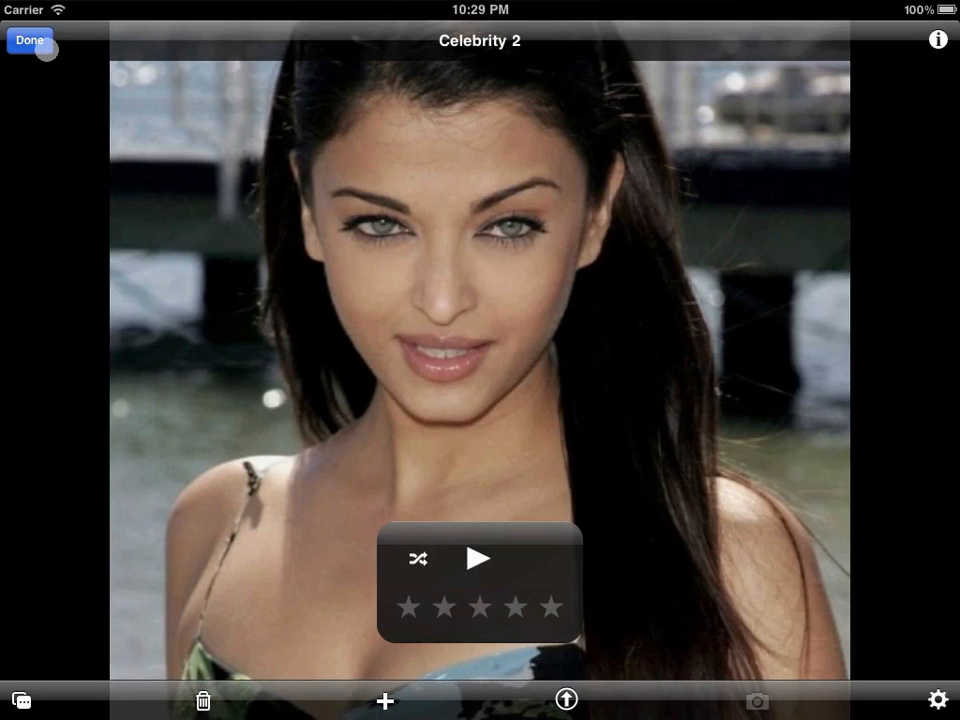
# - Exit the slideshow back to the 35-item library grid
pyautogui.click(29, 40)
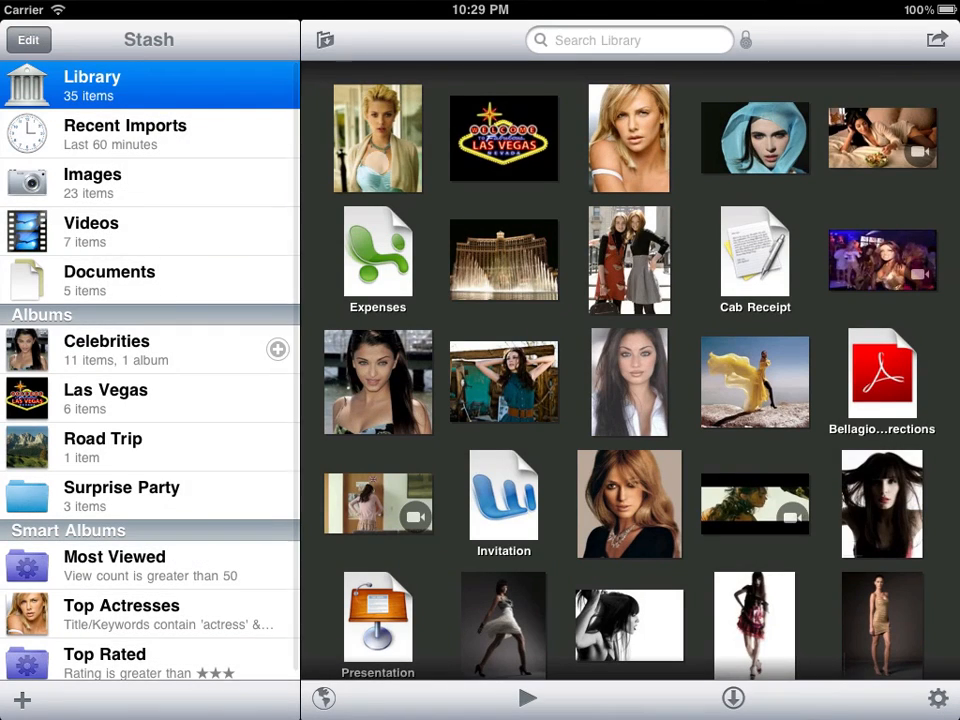